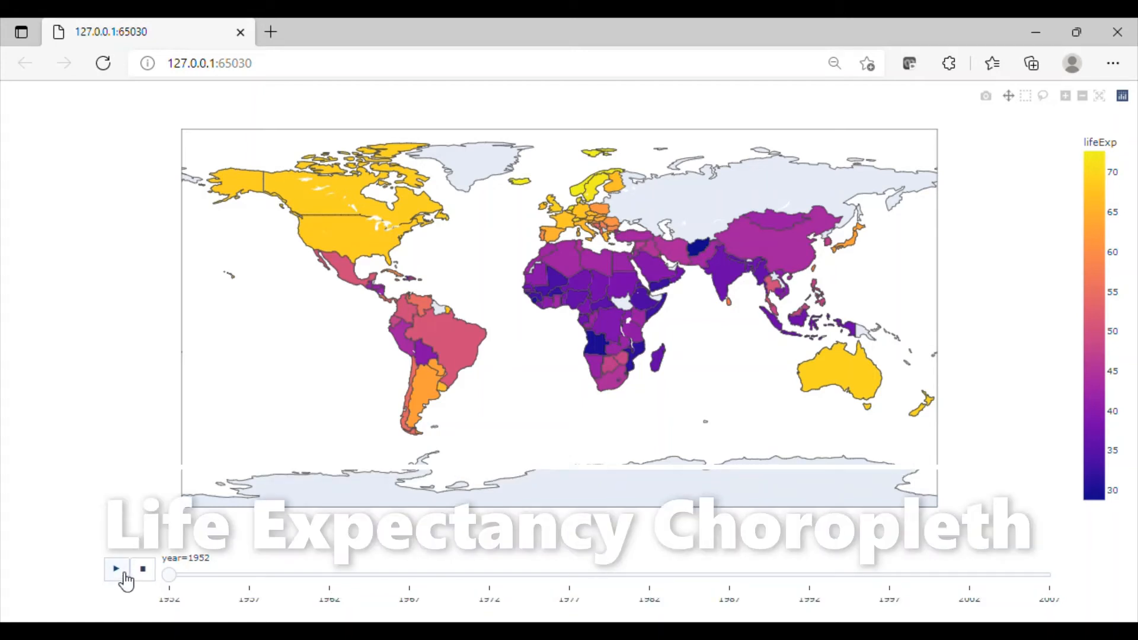
Play the world life-expectancy choropleth so it animates from 1952 through 2002.
click(113, 569)
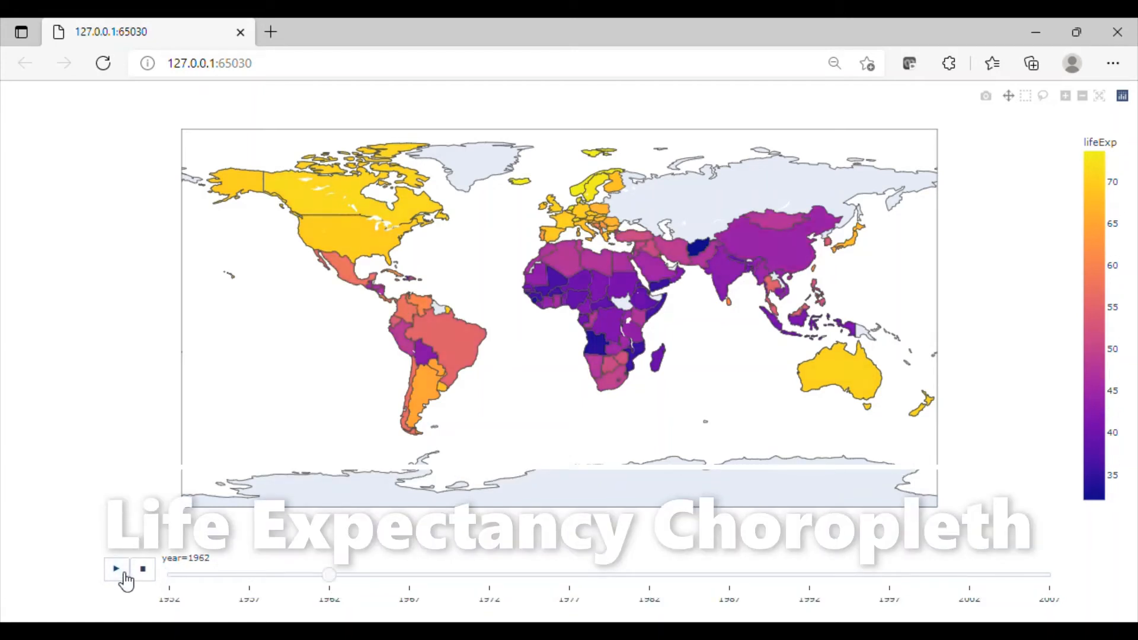
click(115, 570)
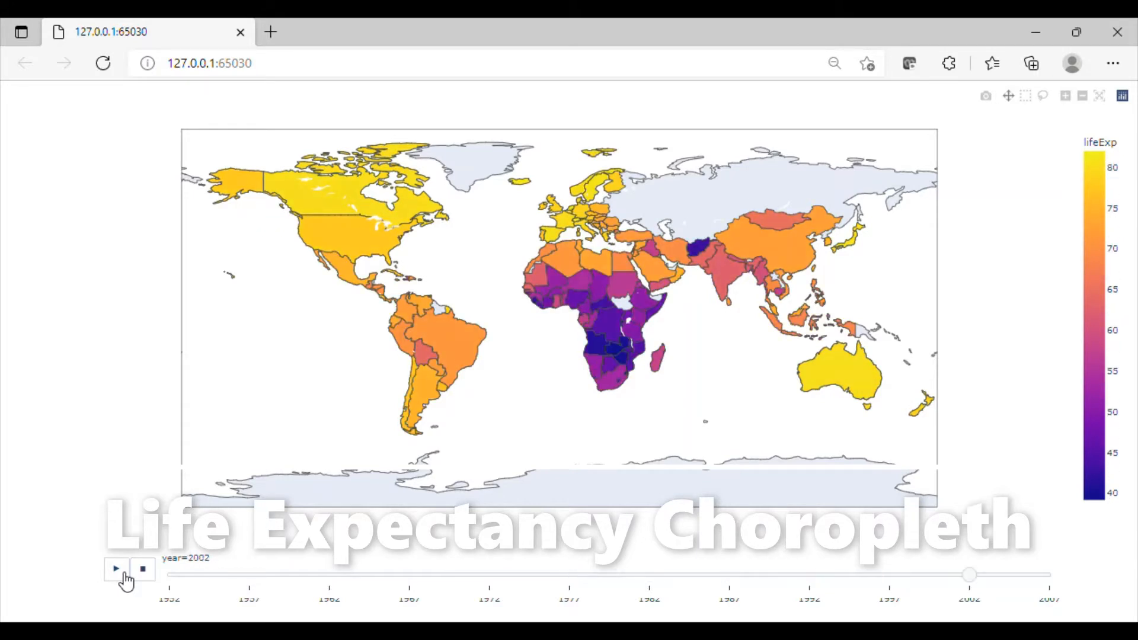
click(115, 569)
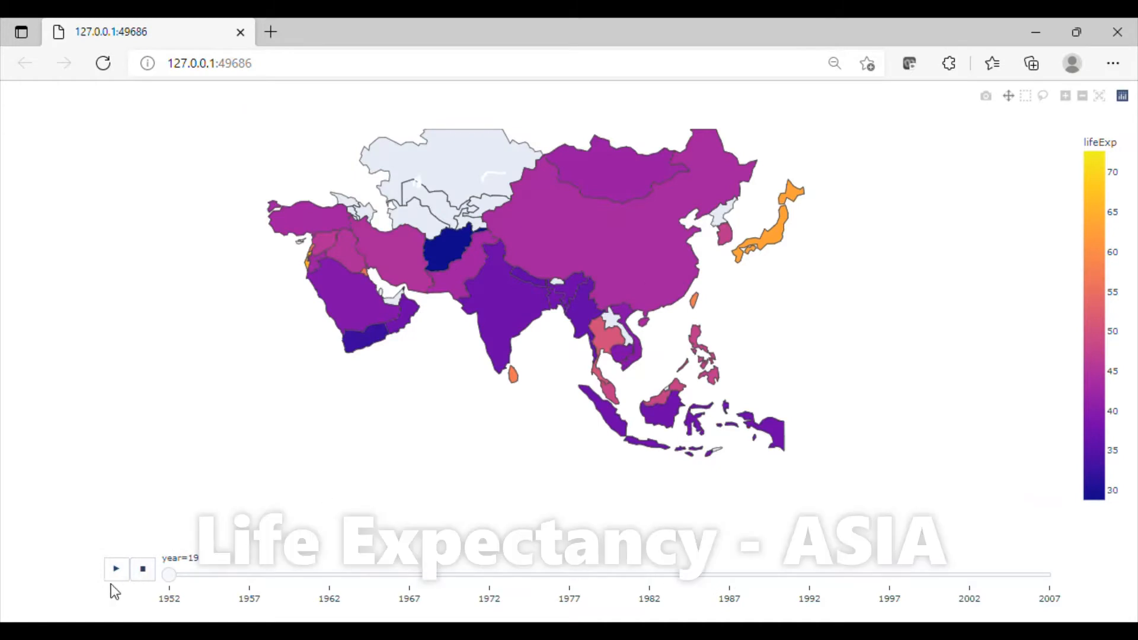
Play the Asia-only choropleth so its colours advance from 1952 to around 1997.
click(115, 569)
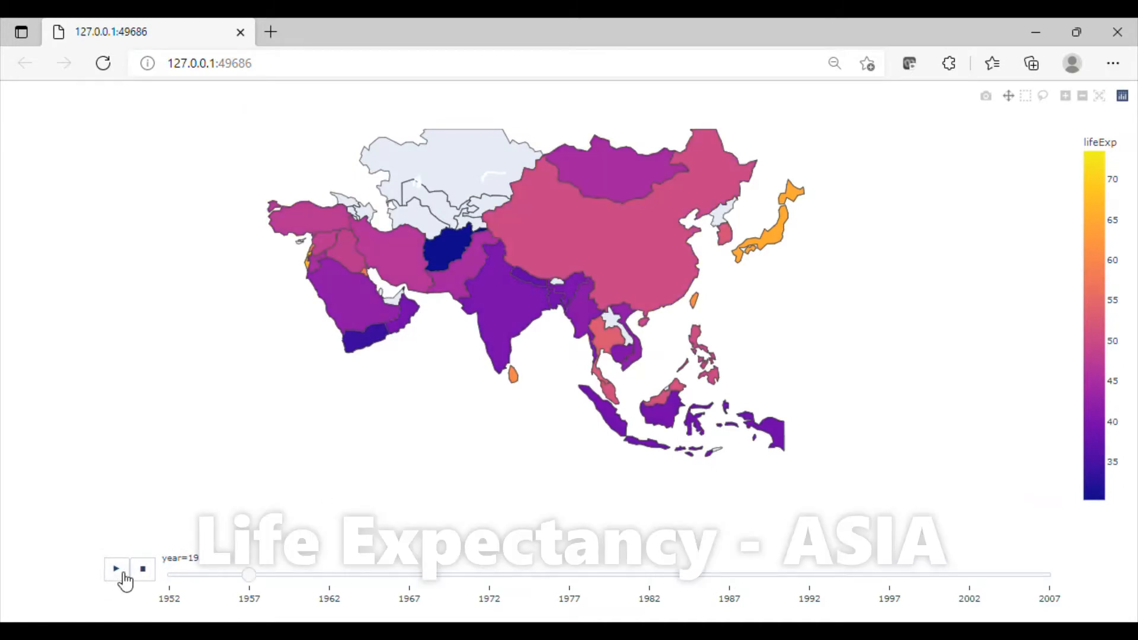
click(115, 569)
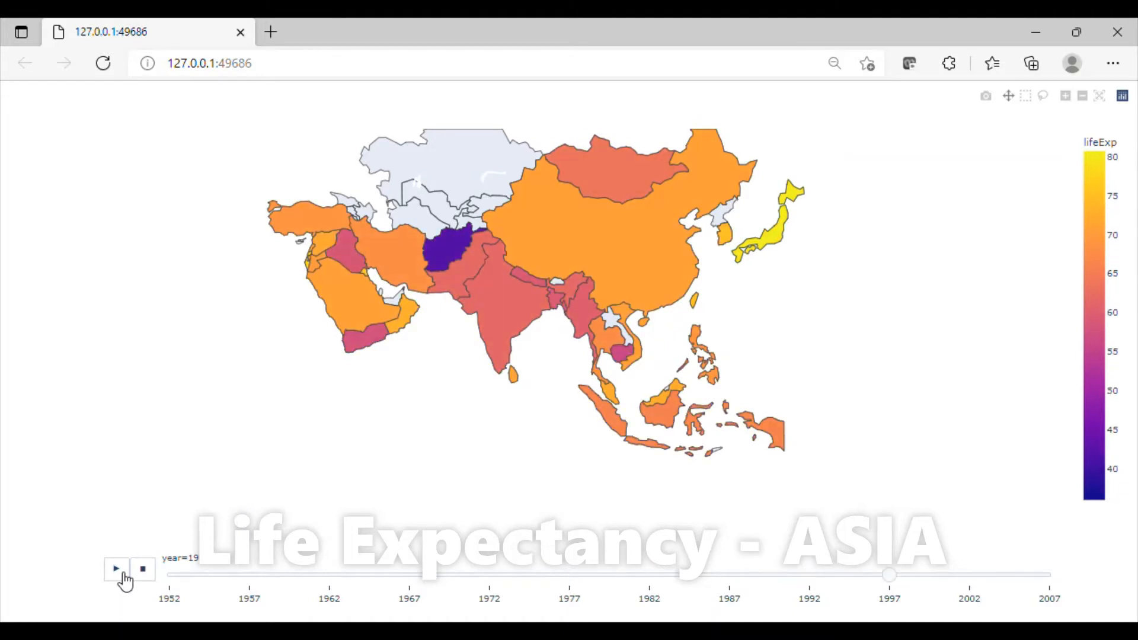
click(115, 569)
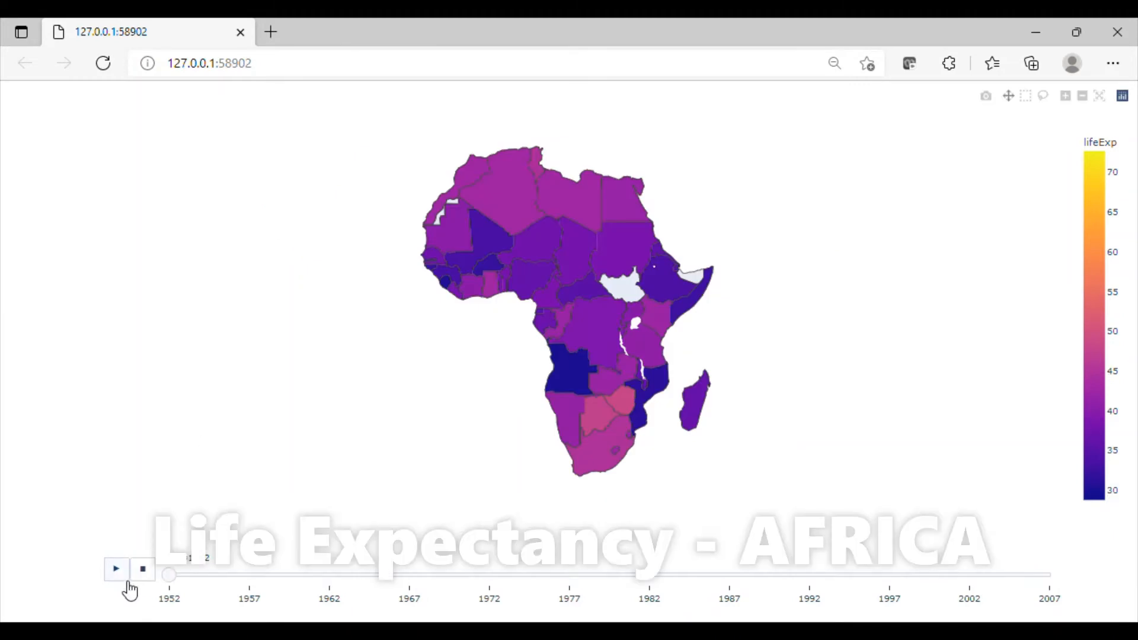
mouse_move(127, 584)
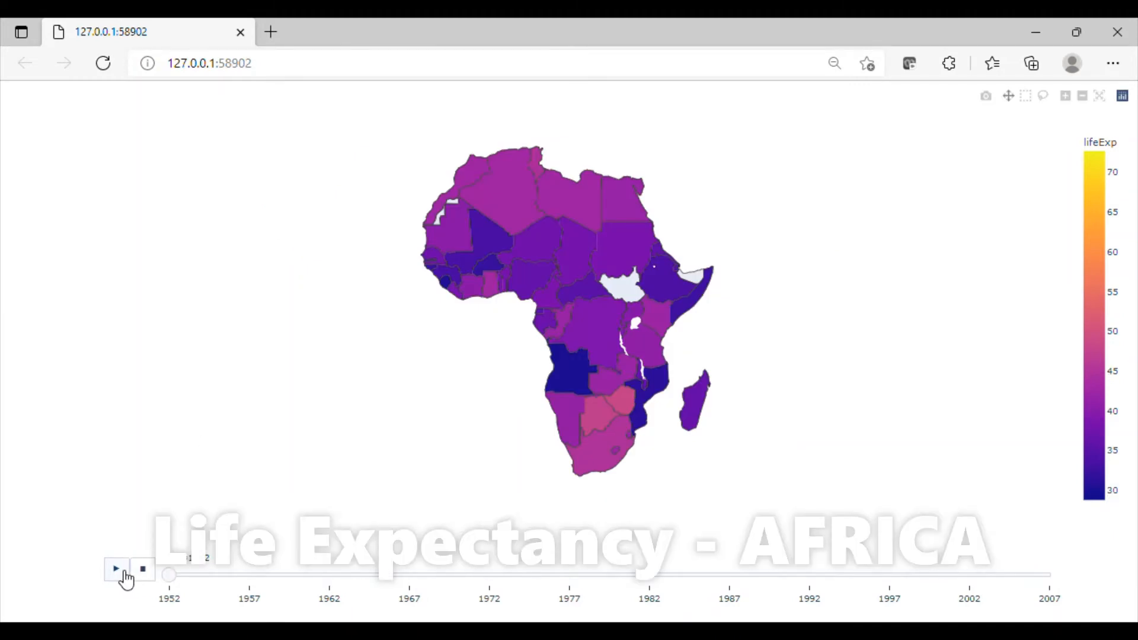
Play the Africa-only choropleth so it animates from 1952 to about 1987.
click(115, 569)
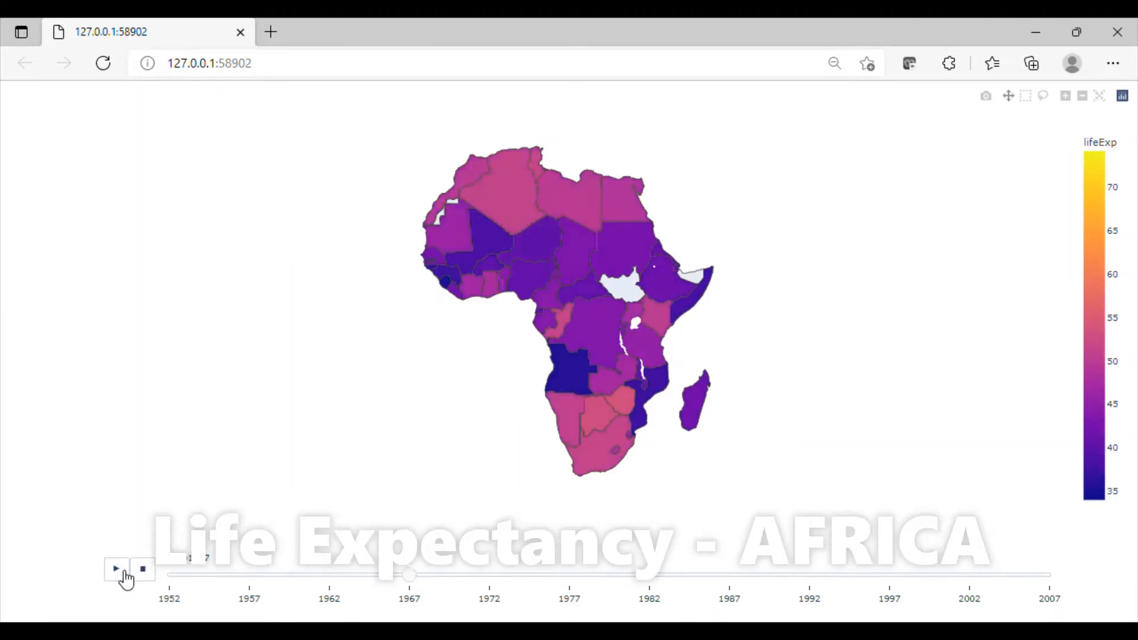
click(115, 569)
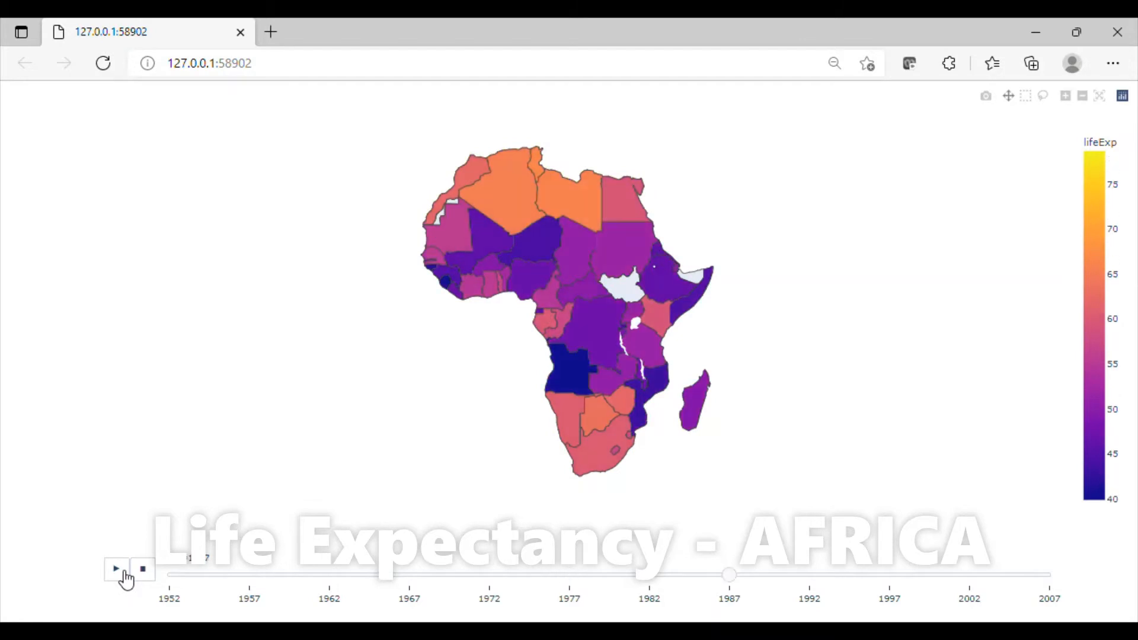
click(115, 569)
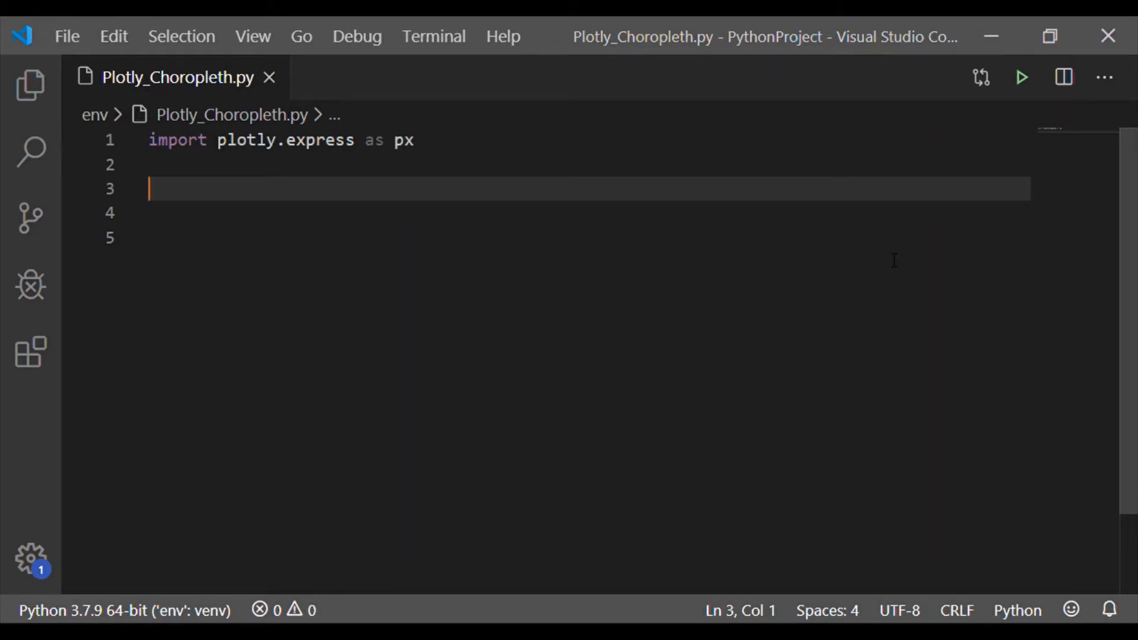
Add a '# database for choropleth' comment below the plotly.express import.
click(218, 139)
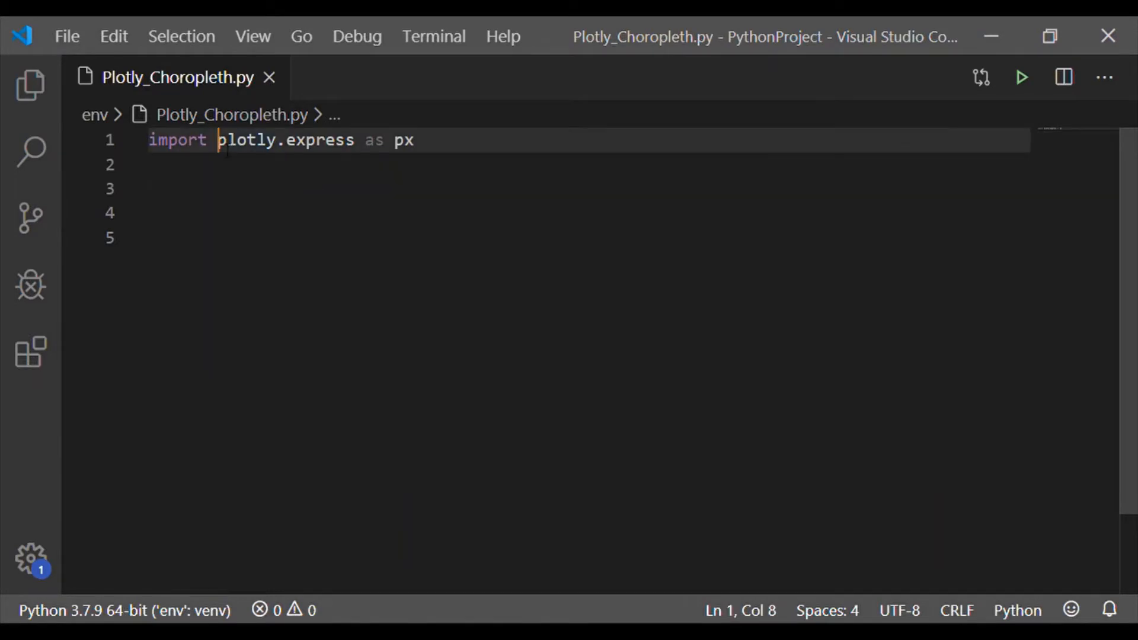
double_click(286, 140)
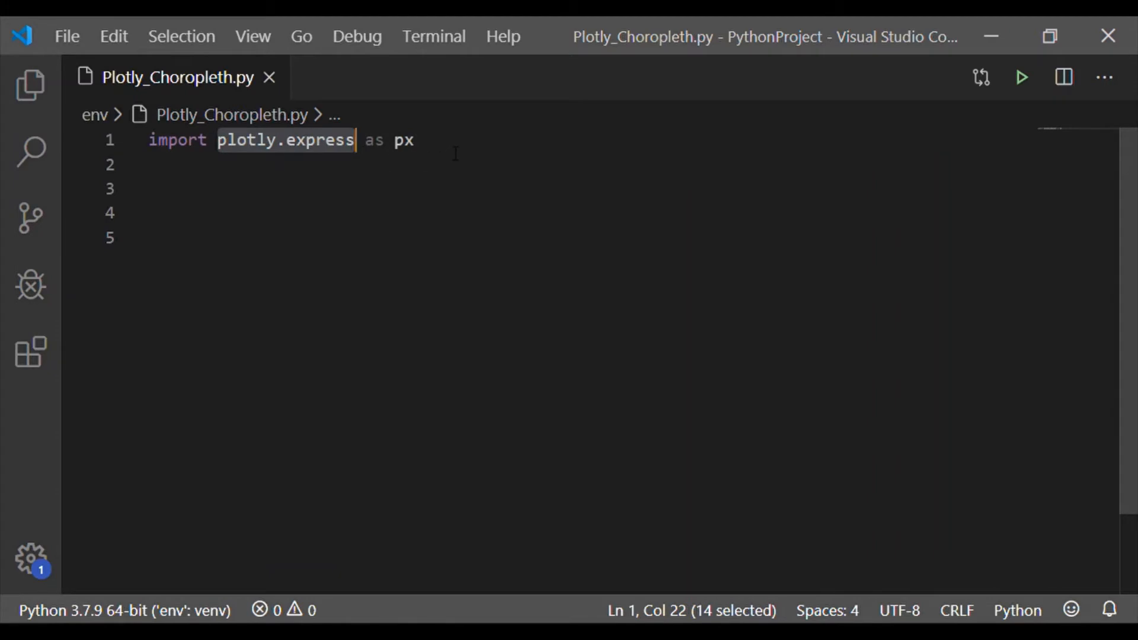
text(#)
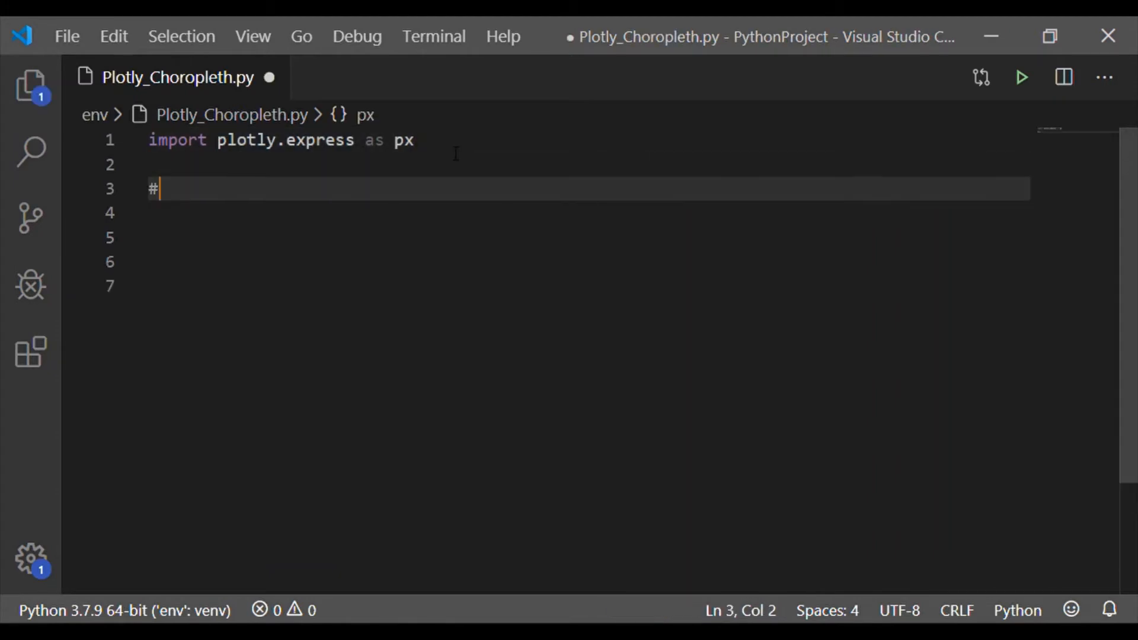
text(database for ch)
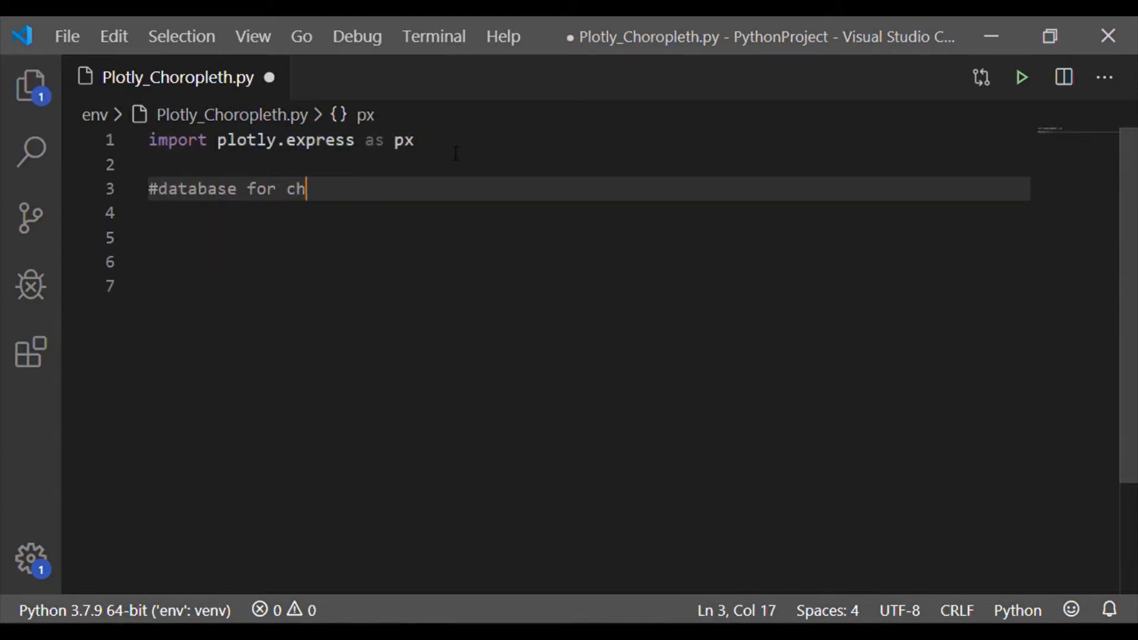
text(oropleth)
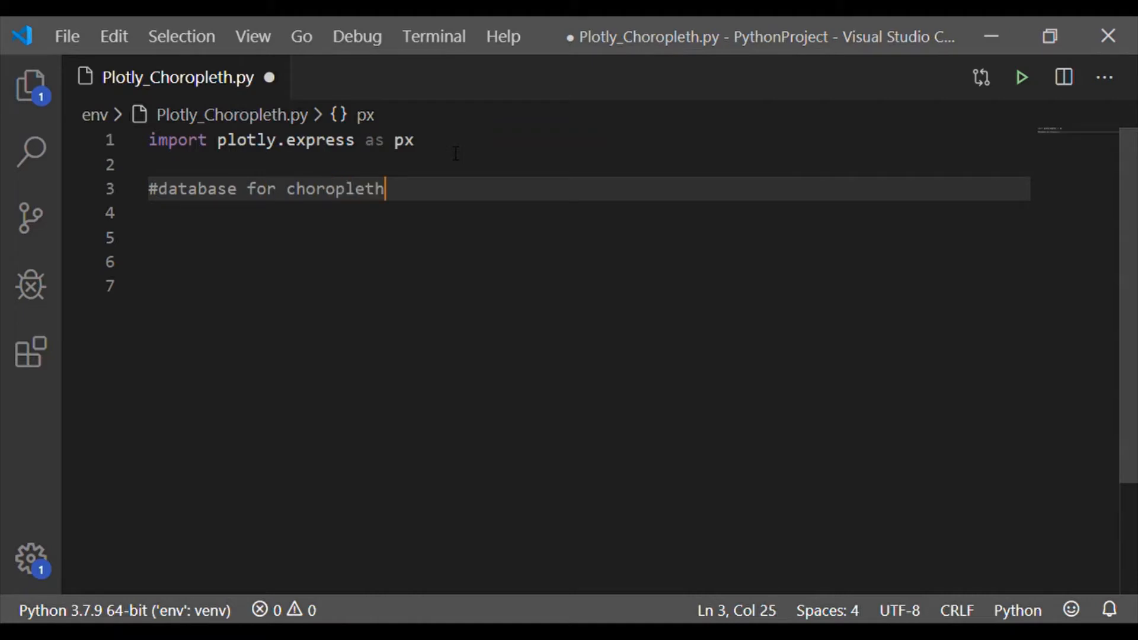
Load the dataset with gapminder = px.data.gapminder().
text(g)
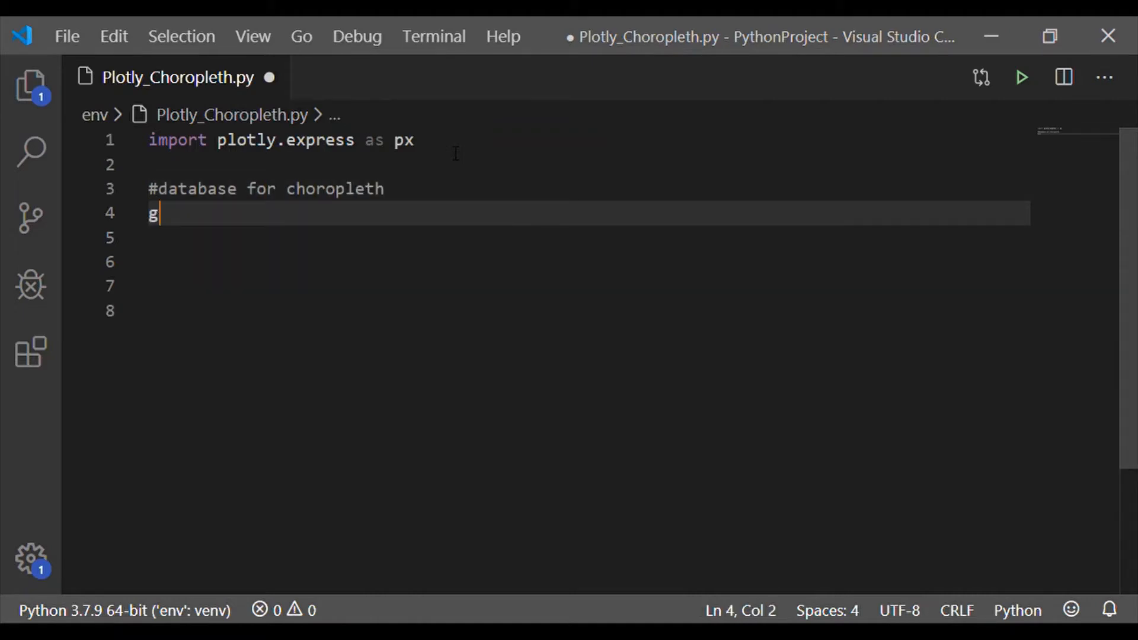
text(apminder =)
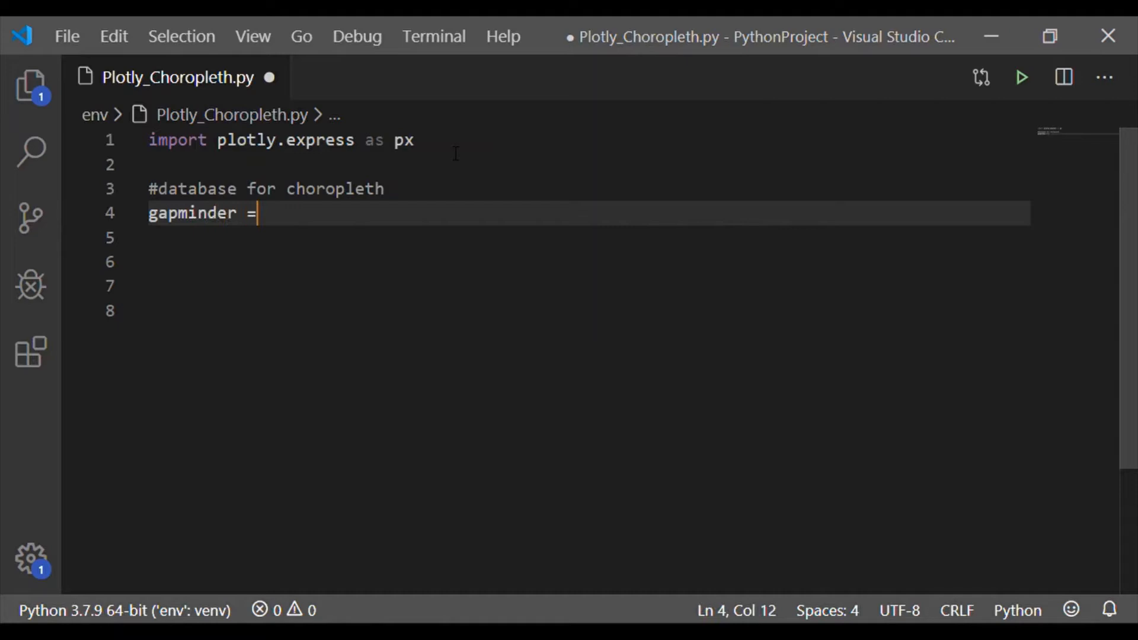
text(px.data)
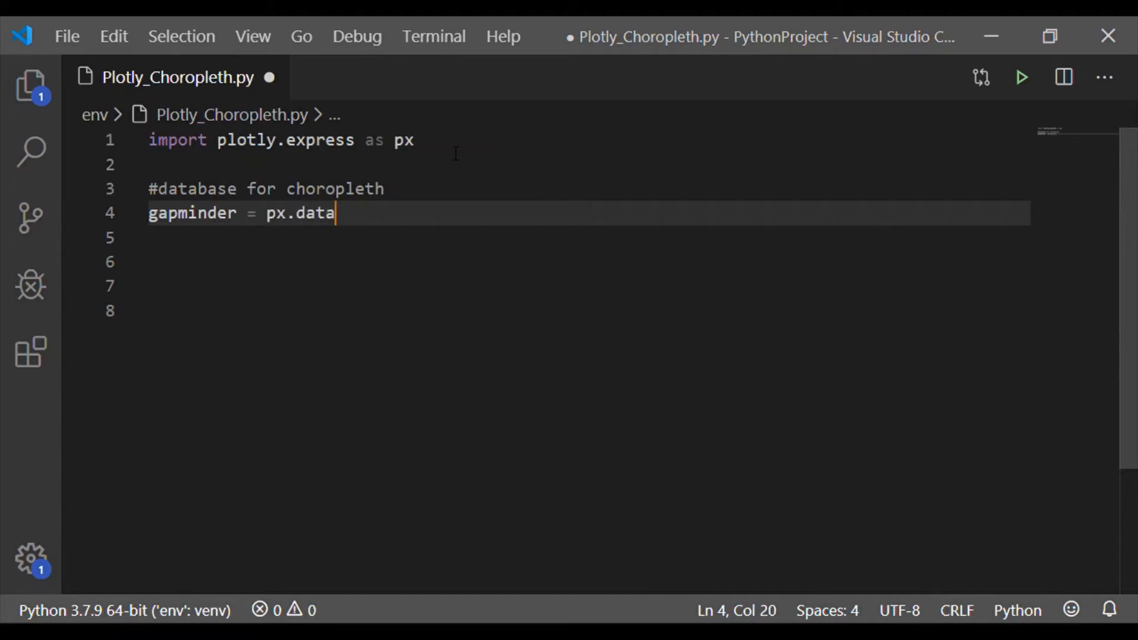
text(.gapmind)
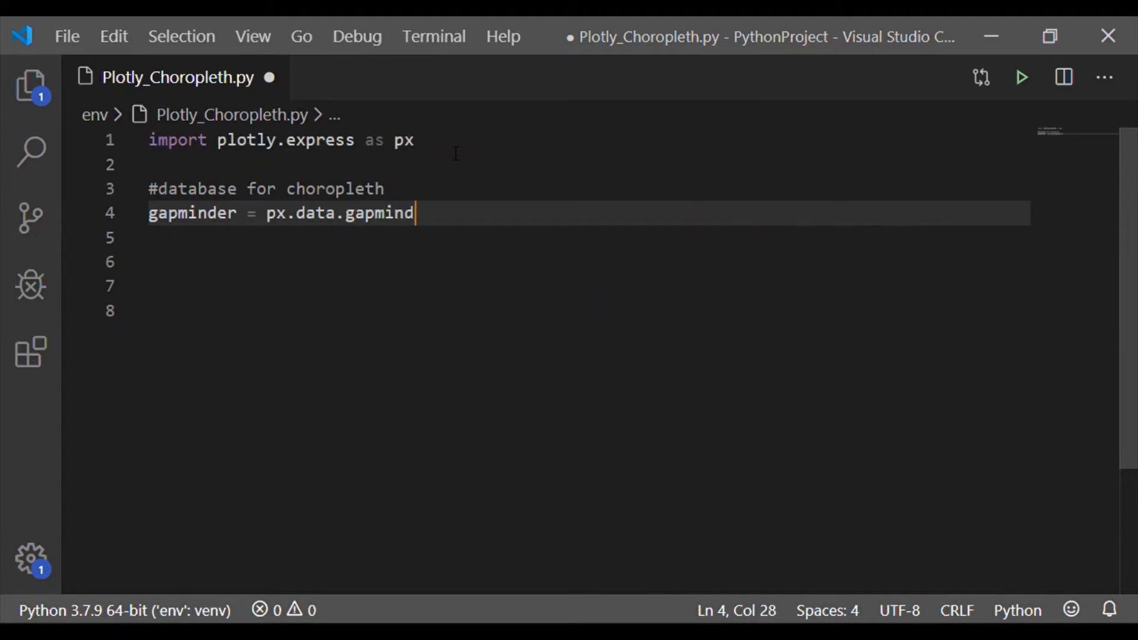
text(er())
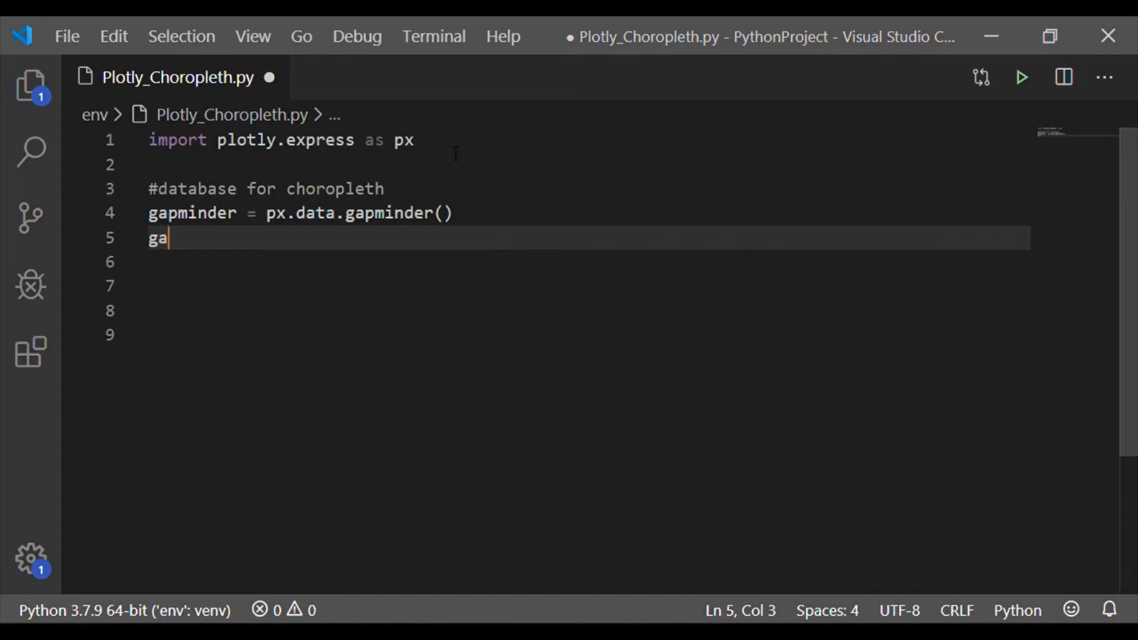
Add gapminder.head(15) and print(gapminder) to inspect the dataset.
text(pminder.)
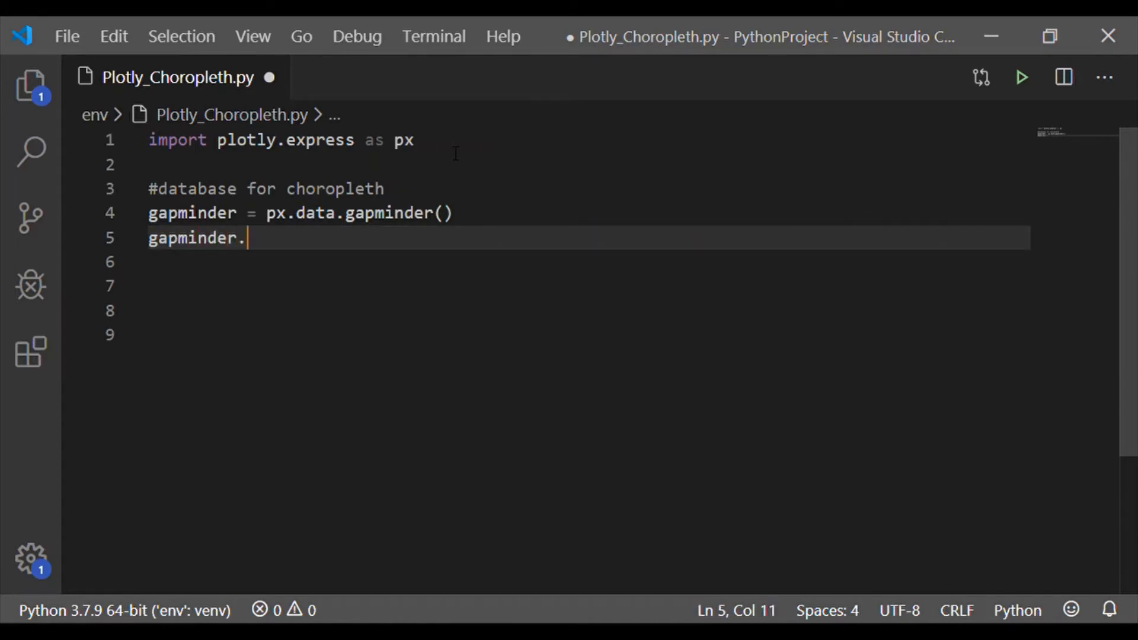
text(head(15))
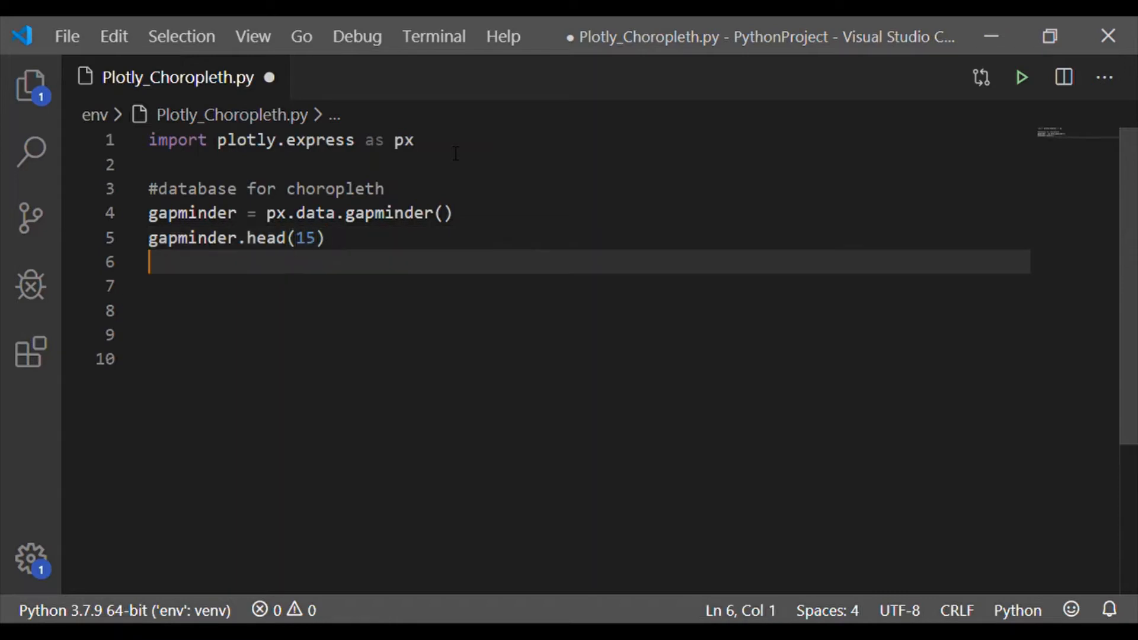
text(pri)
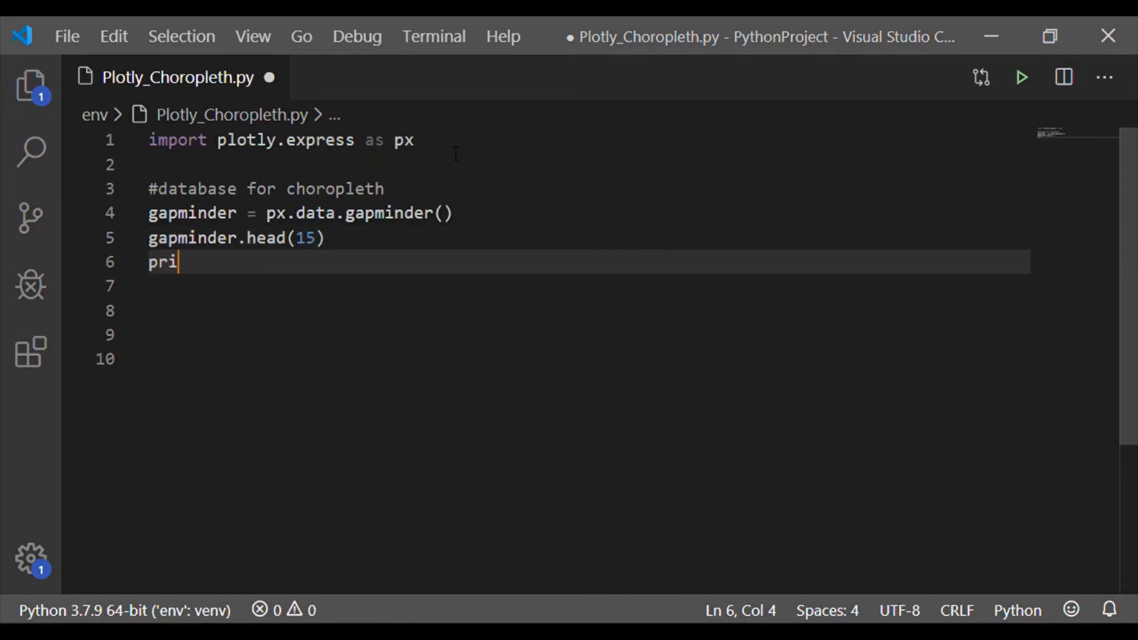
text(nt(gapmin)
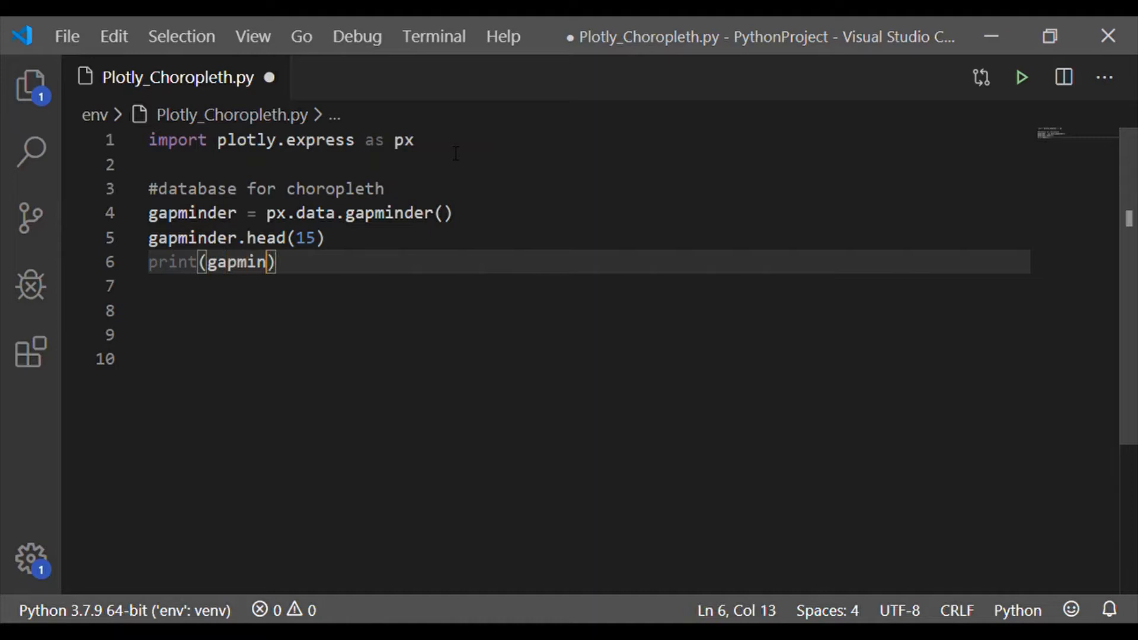
text(der)
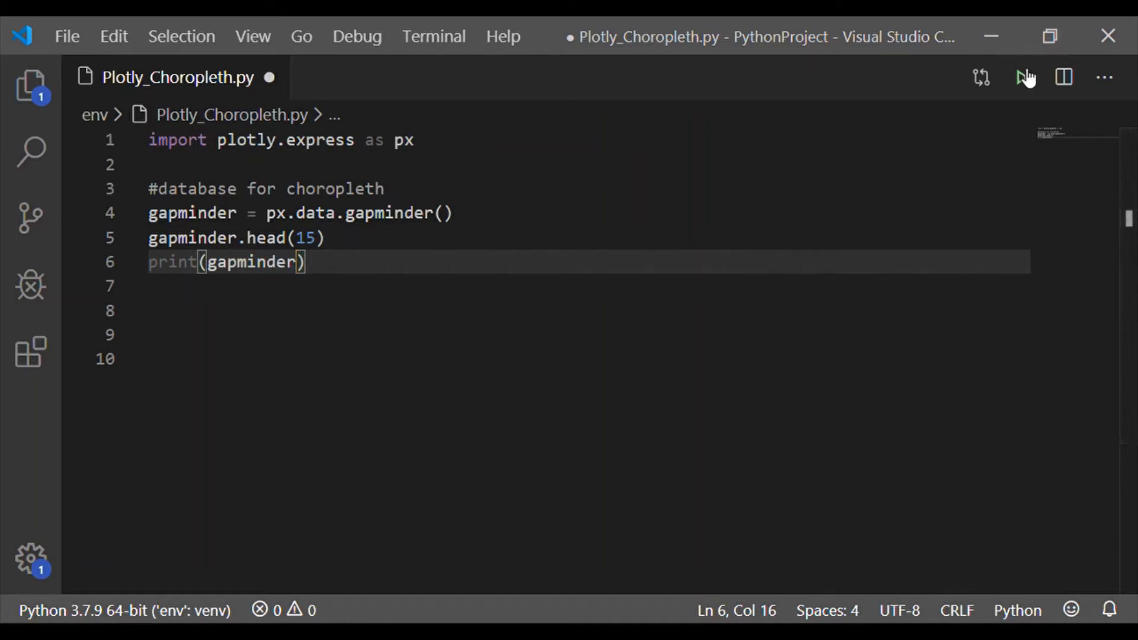
Run the script to print the 1704-row, 8-column gapminder table and review its columns.
click(1023, 79)
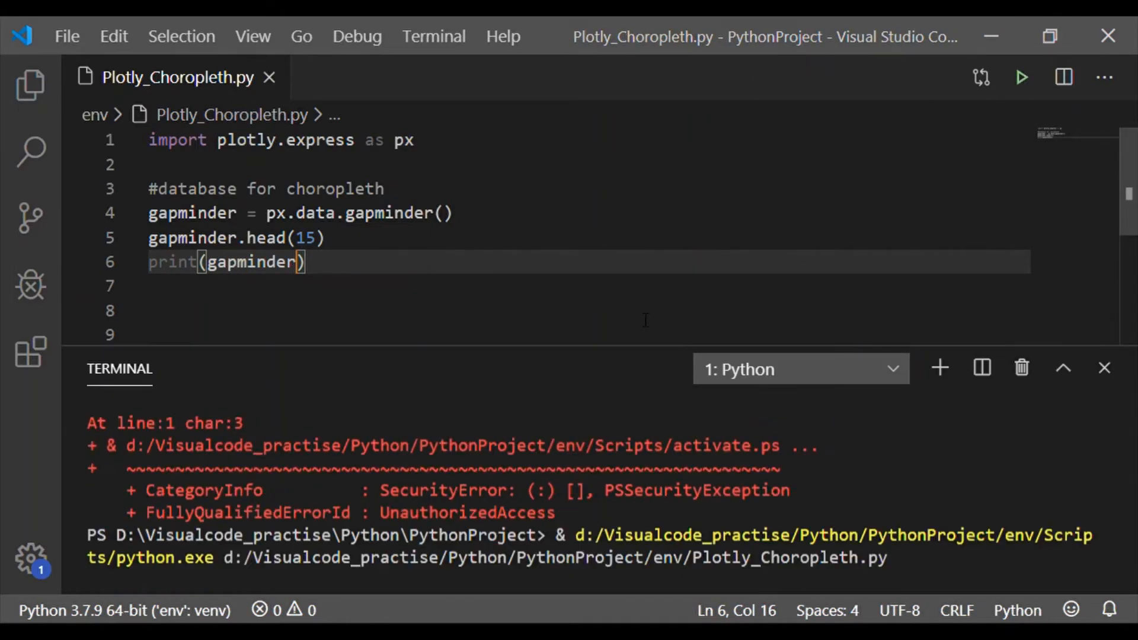
click(1020, 77)
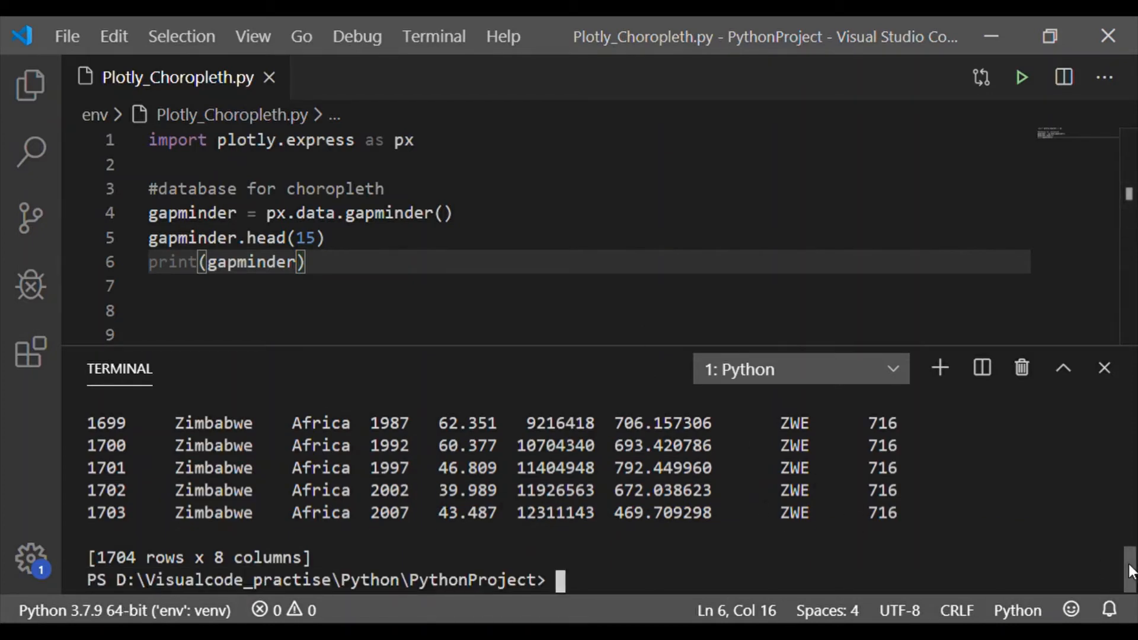
scroll(up, 3)
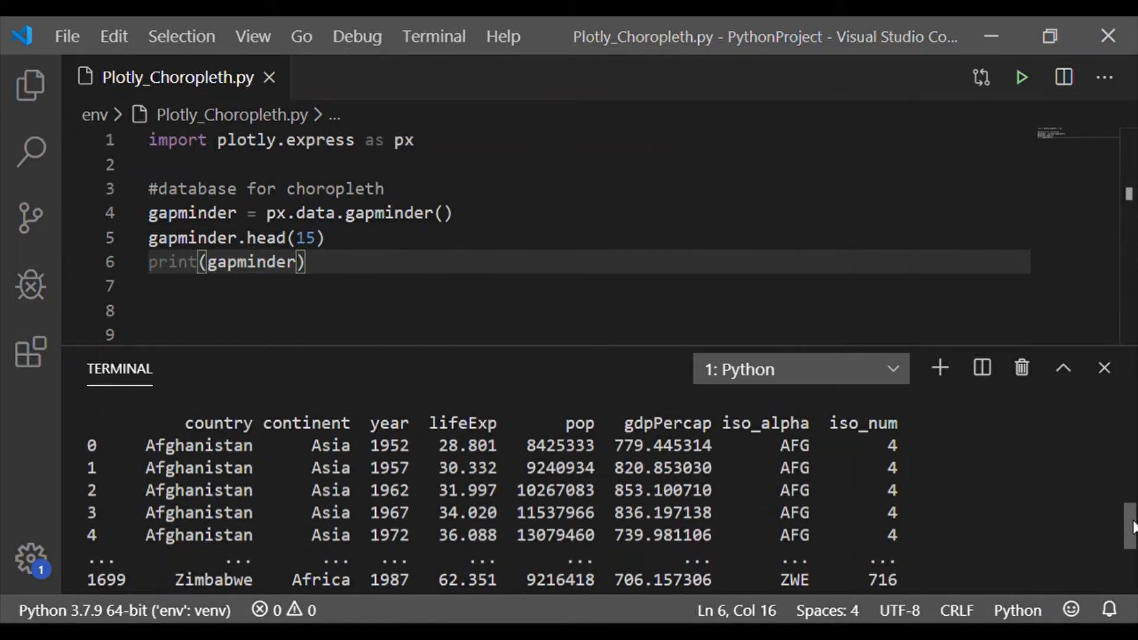
scroll(up, 3)
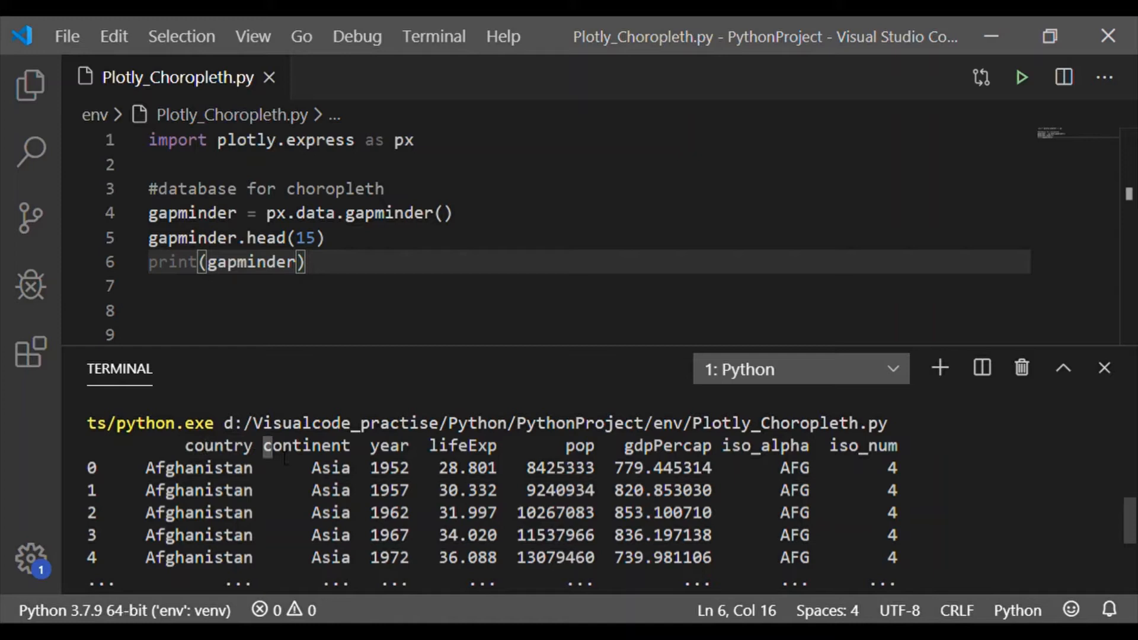
double_click(305, 446)
text(f)
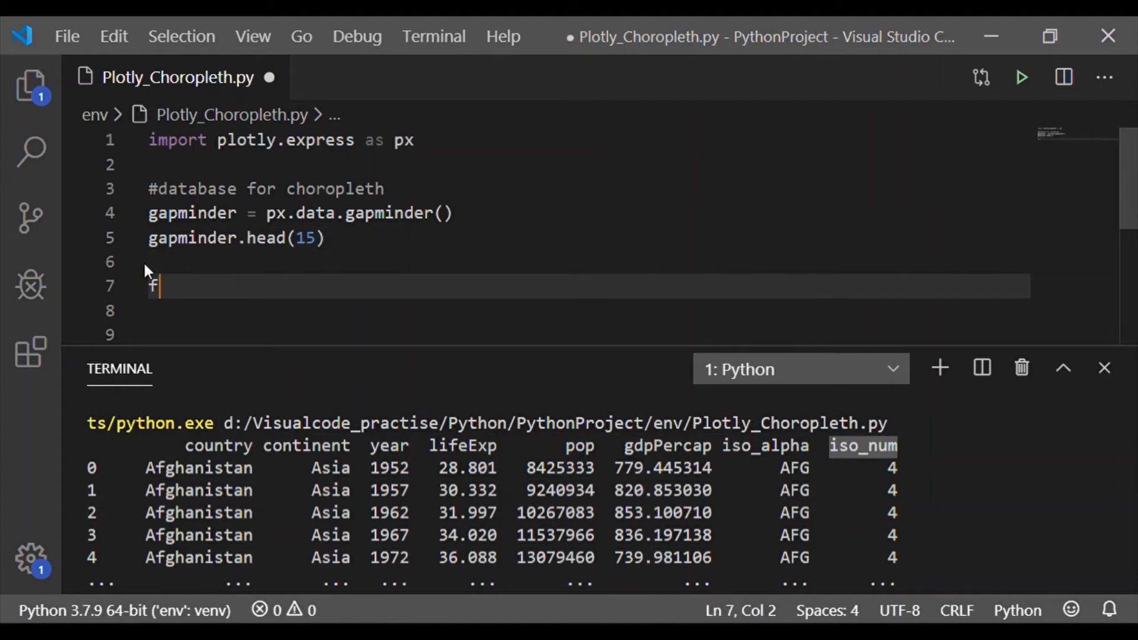
Start fig = px.choropleth(gapminder, ...) with arguments on indented new lines.
text(ig =)
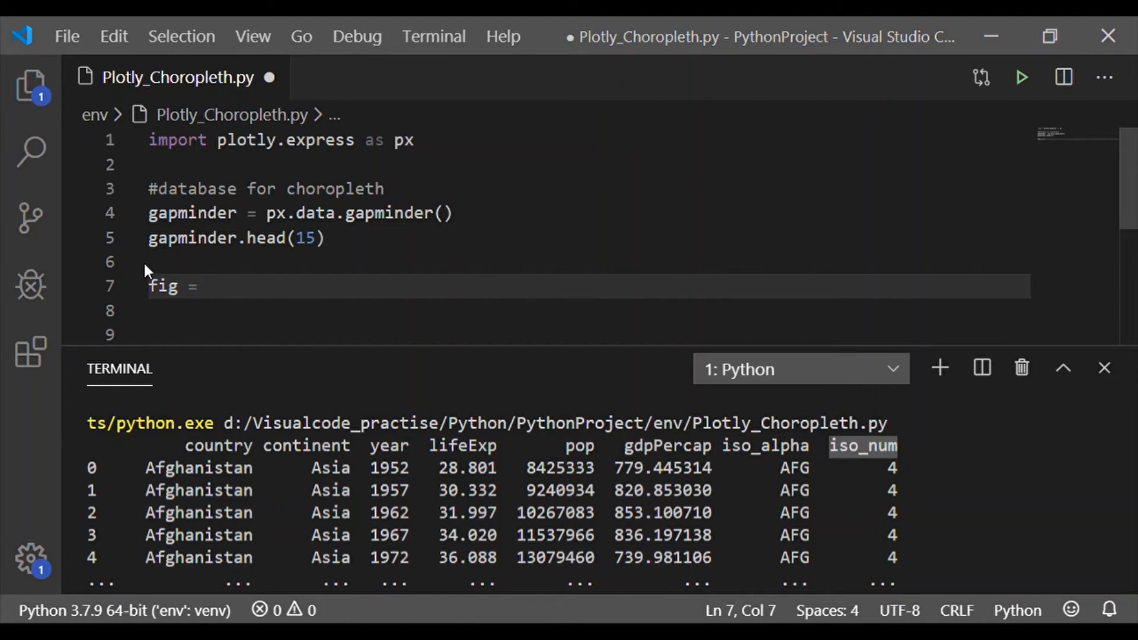
mouse_move(978, 184)
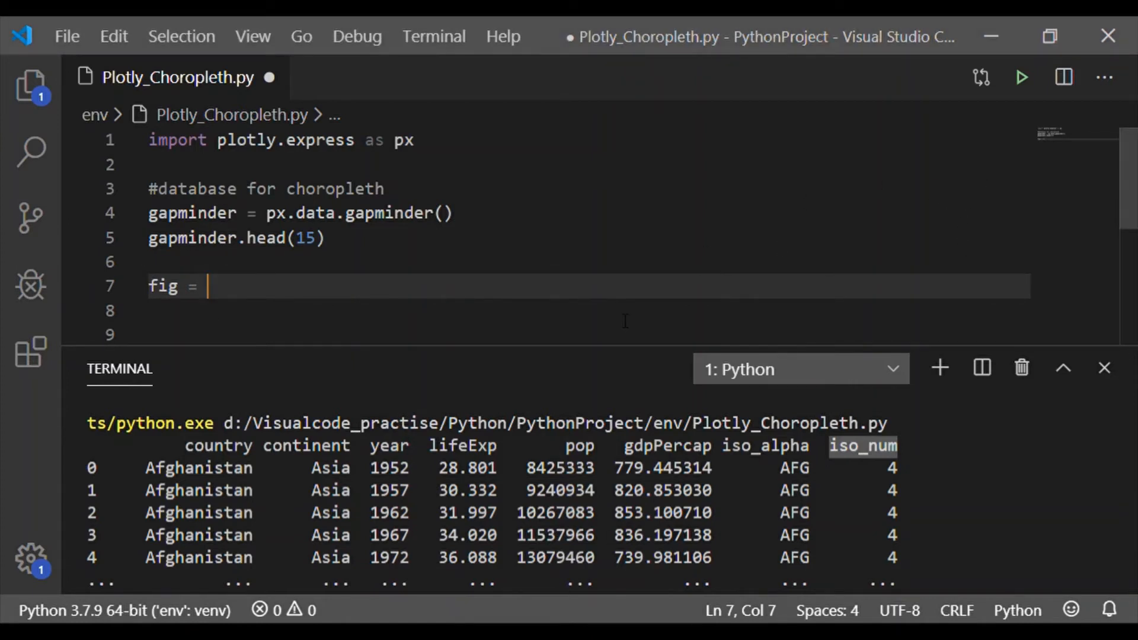
text(px.choropleth)
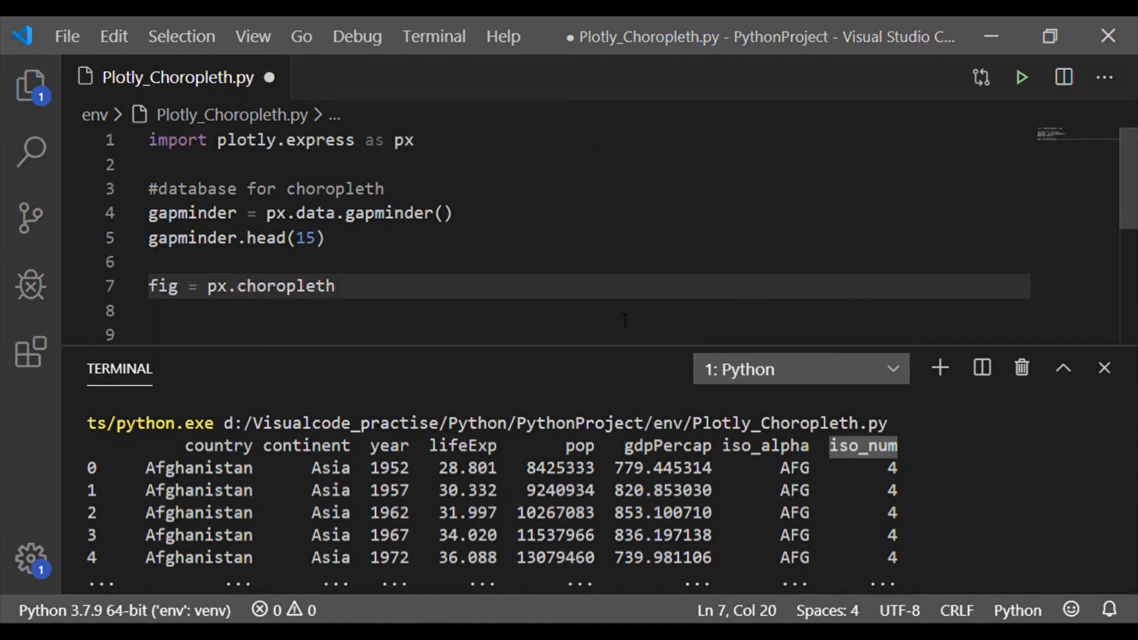
text(())
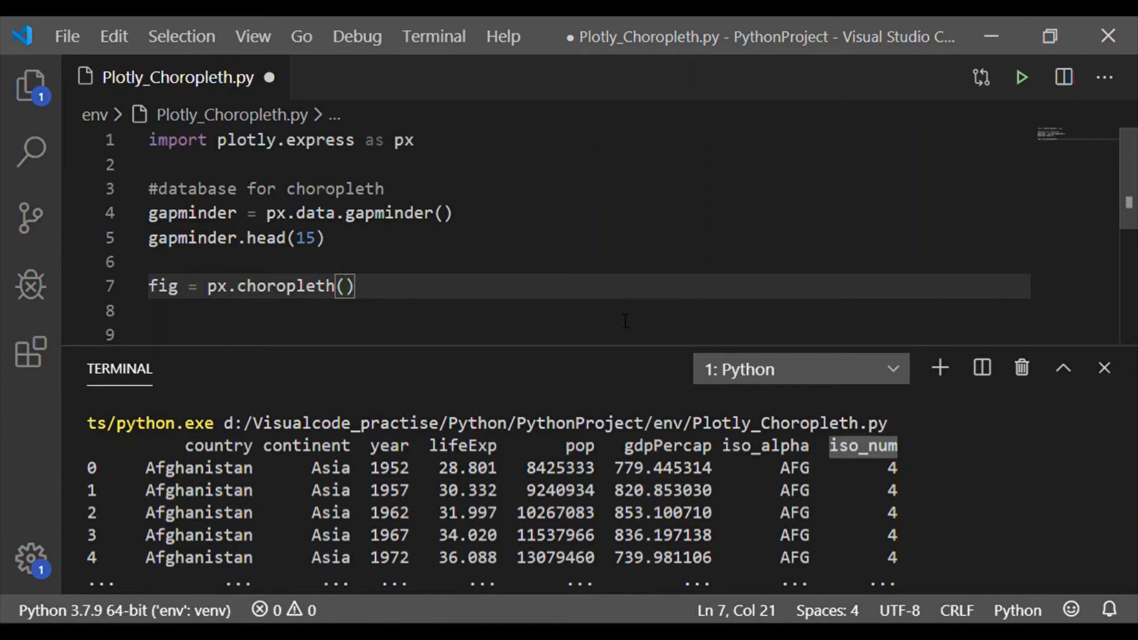
text(gapminder,)
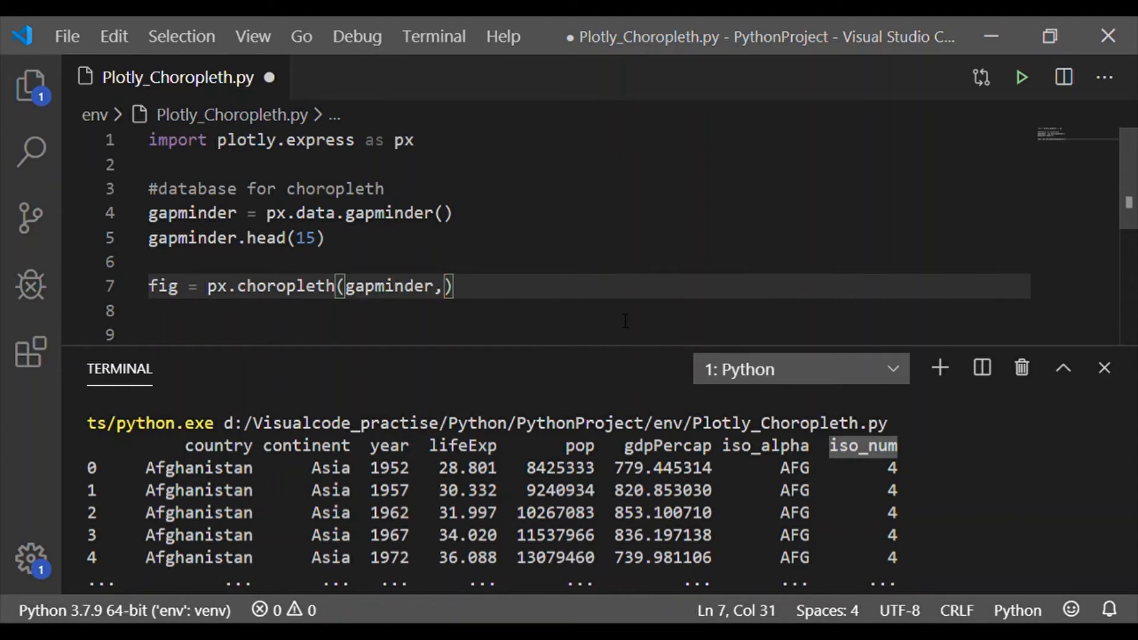
mouse_move(991, 211)
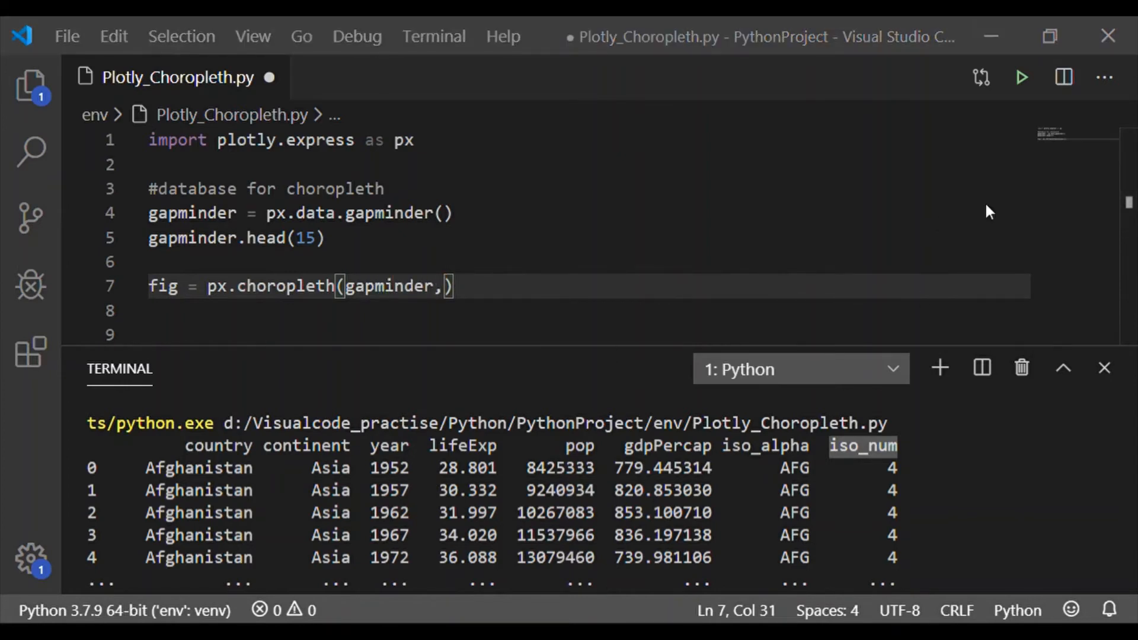
mouse_move(981, 180)
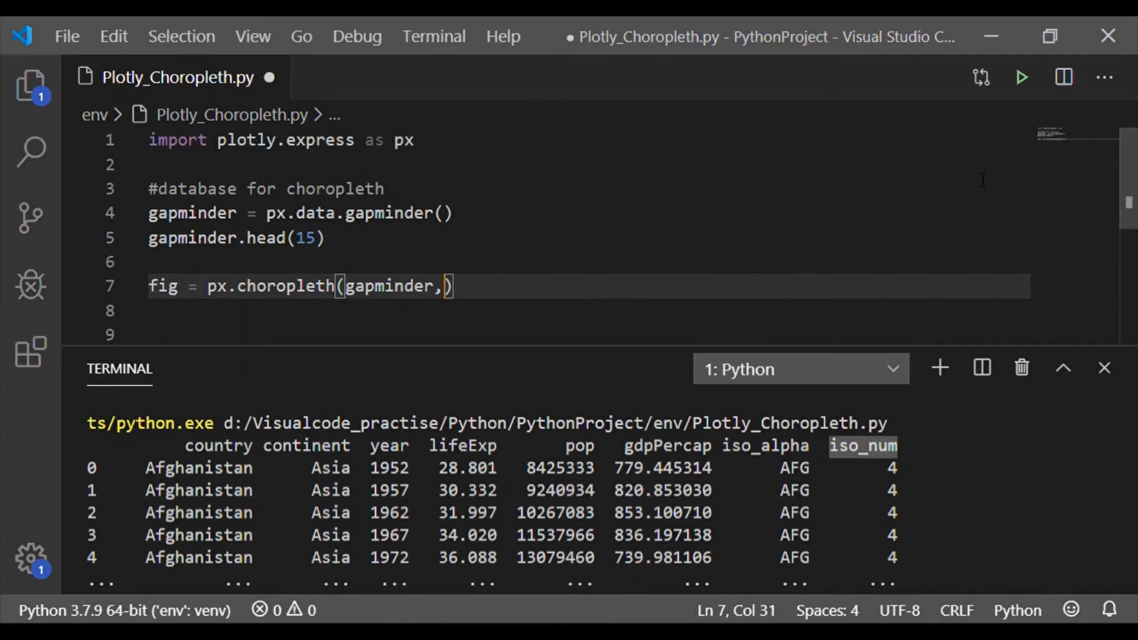
key(Enter)
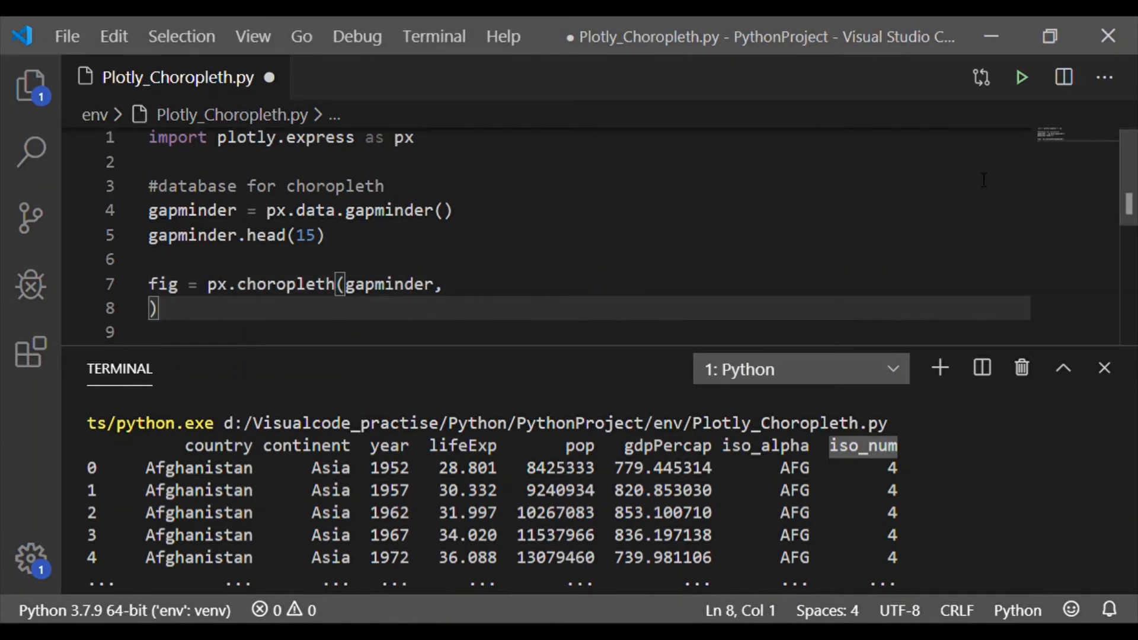
key(Tab)
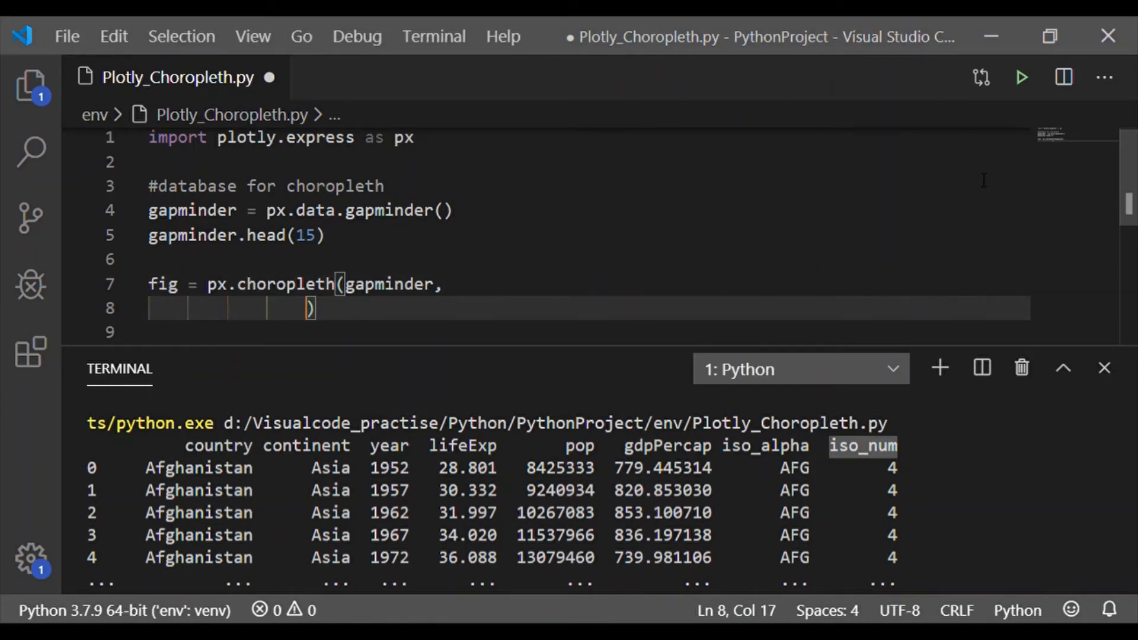
Add locations = "iso_alpha" and color = "lifeExp" arguments.
text(locations)
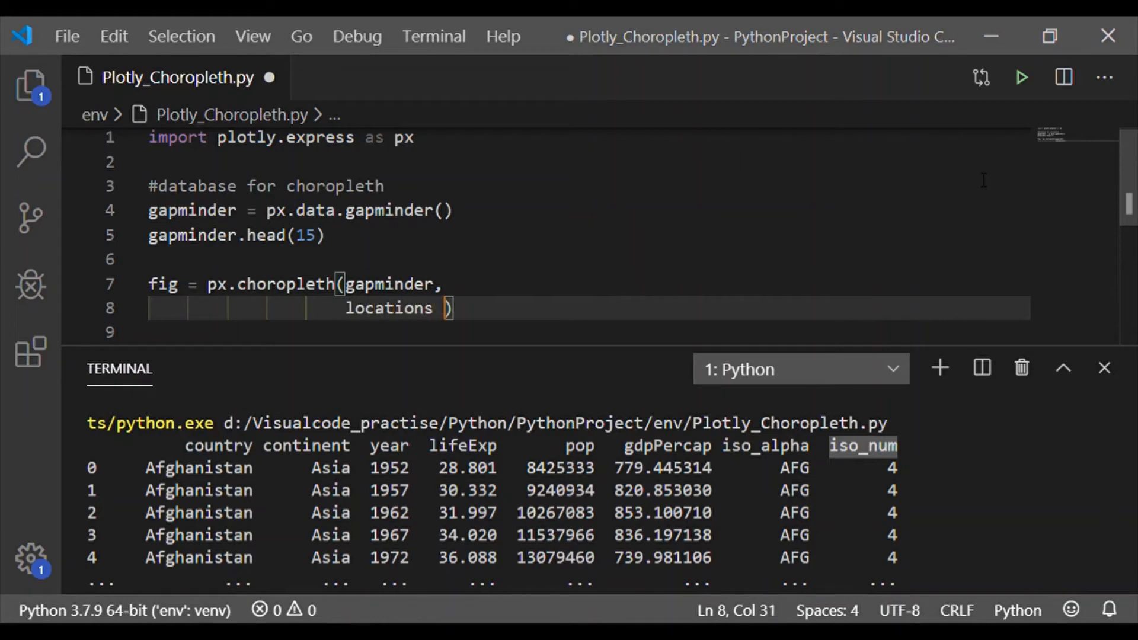
text(= "iso")
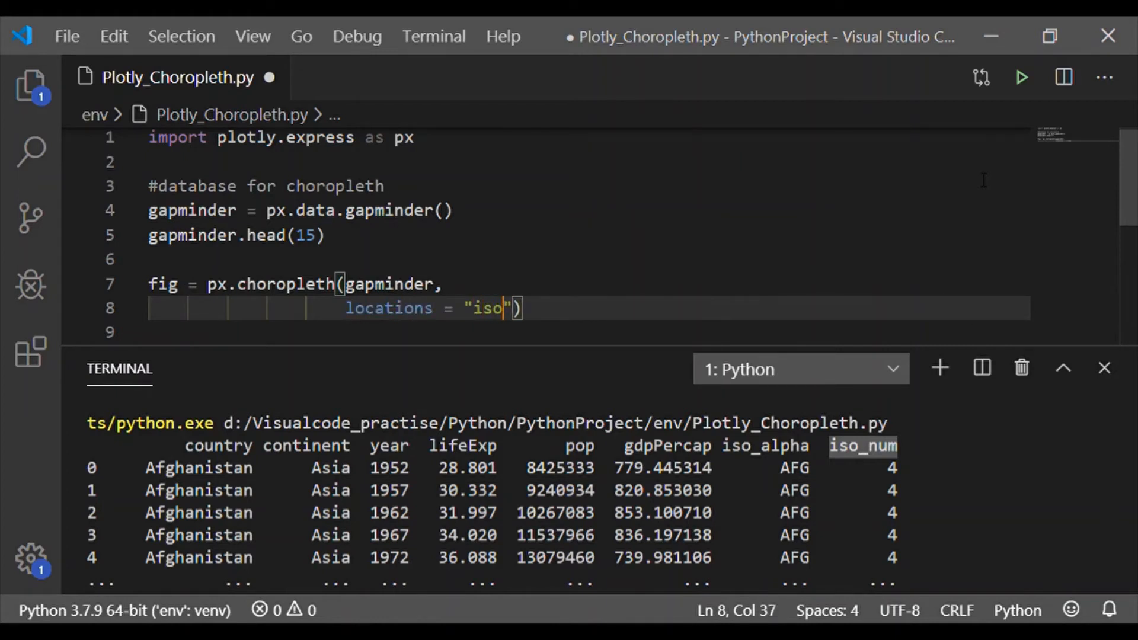
text(_alph)
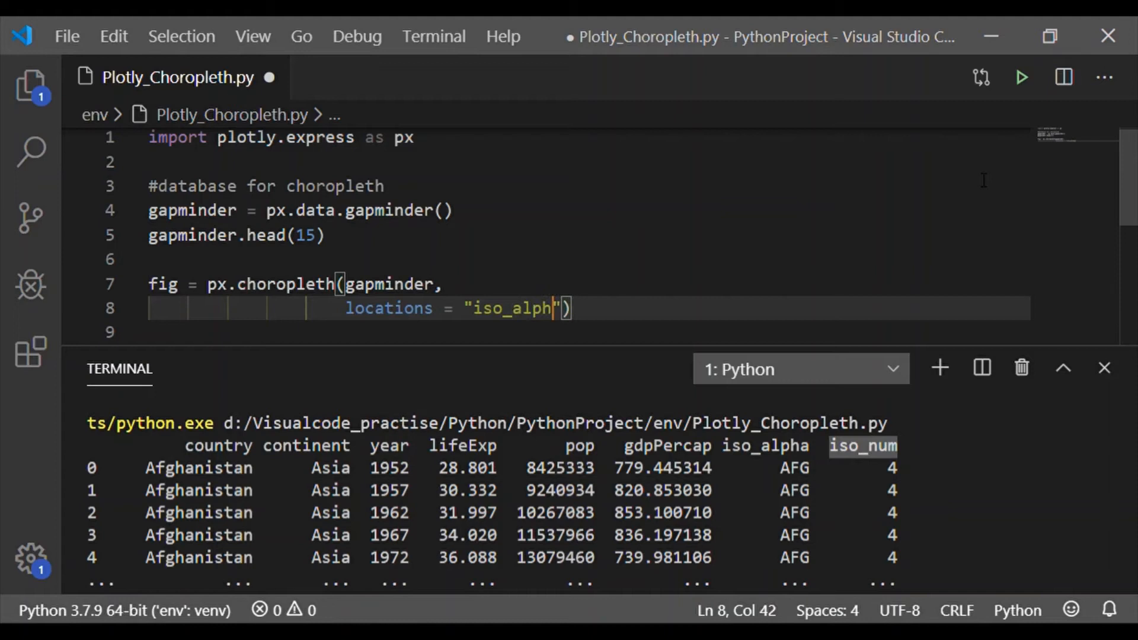
text(a)
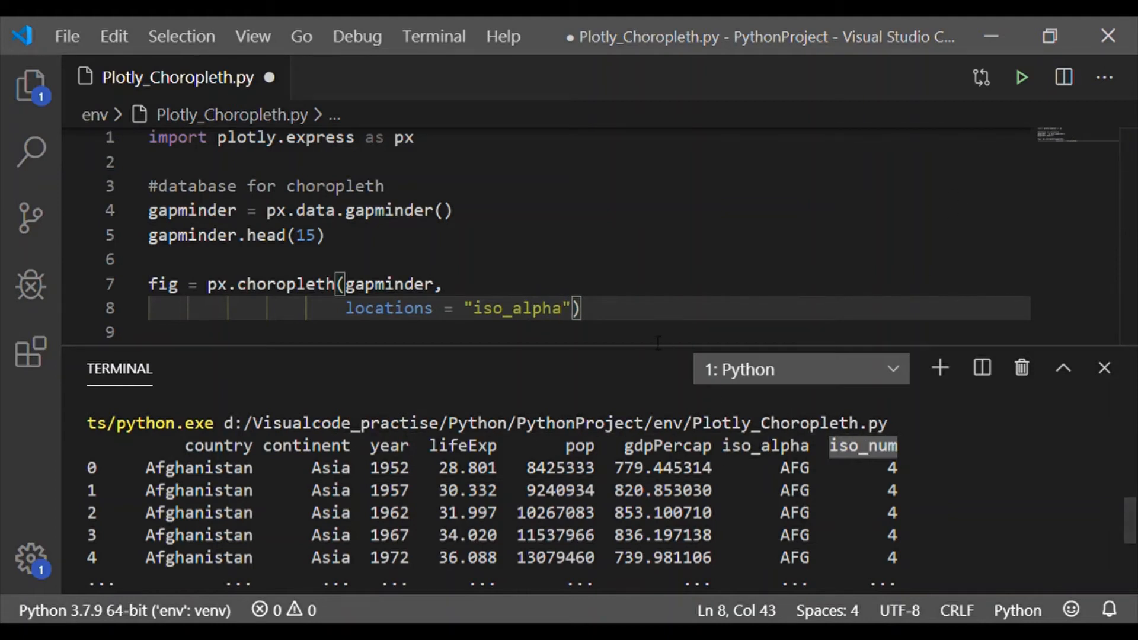
text(,)
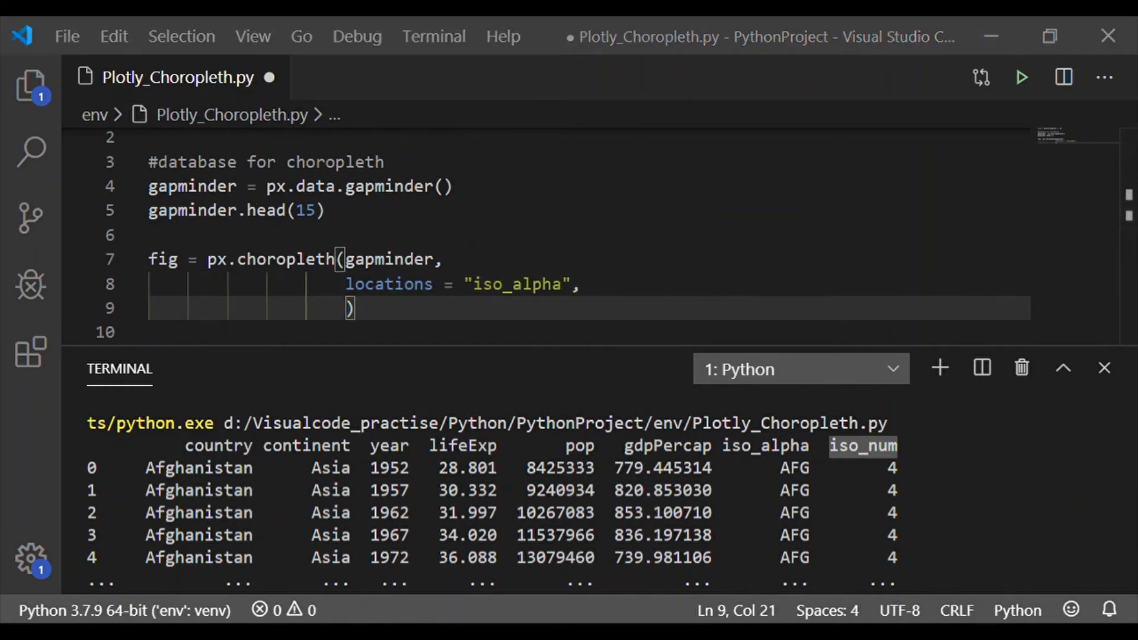
mouse_move(981, 180)
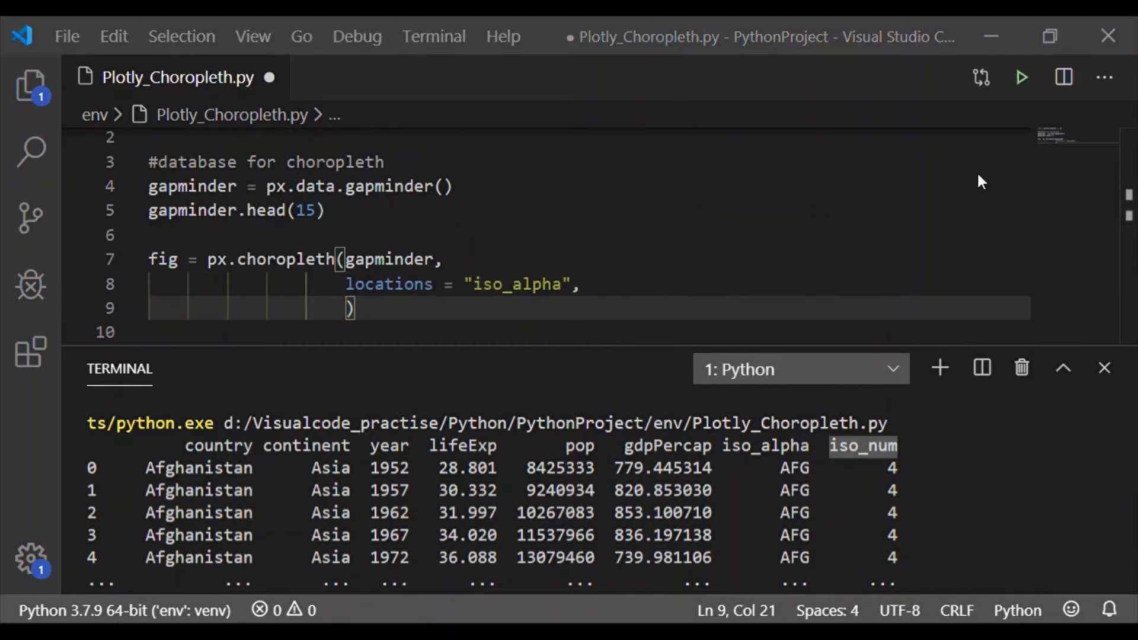
text(col)
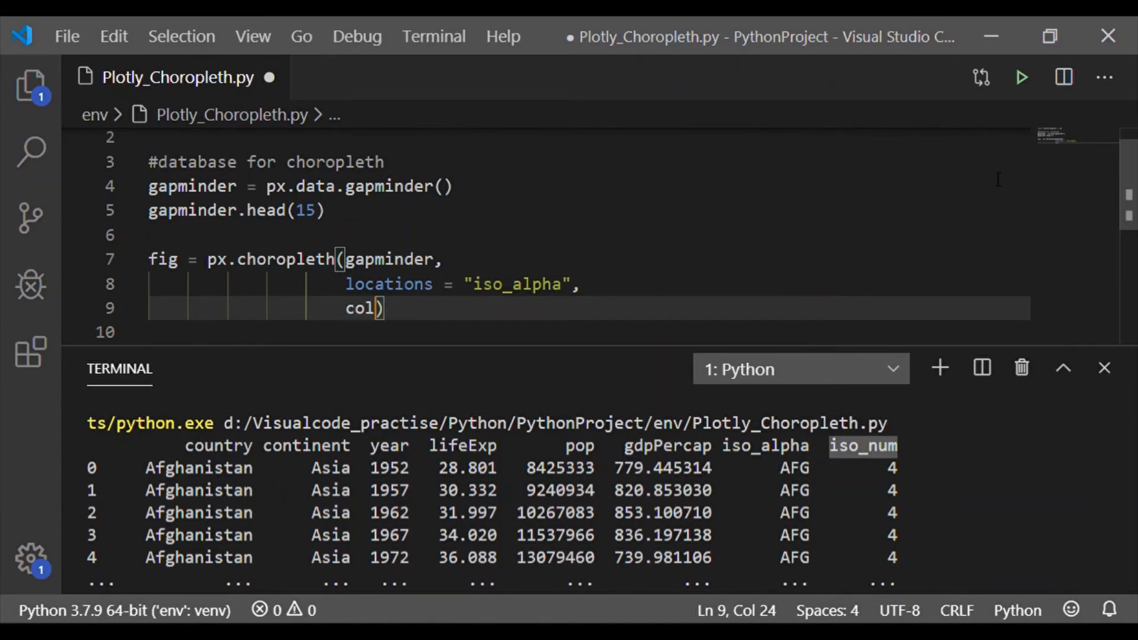
text(or = "")
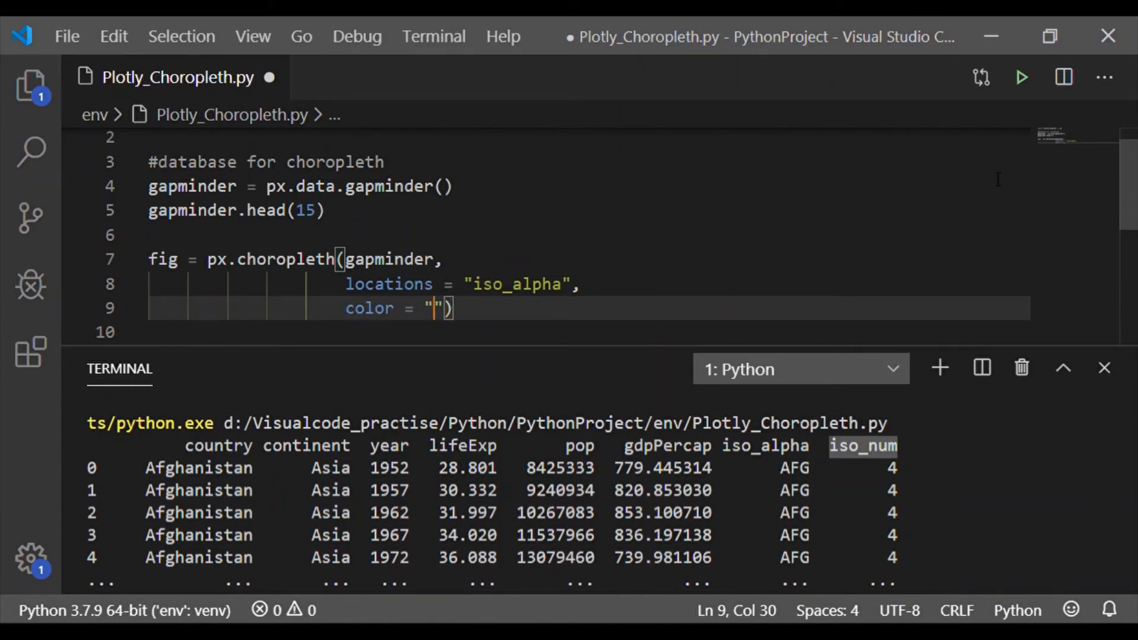
text(lifeE)
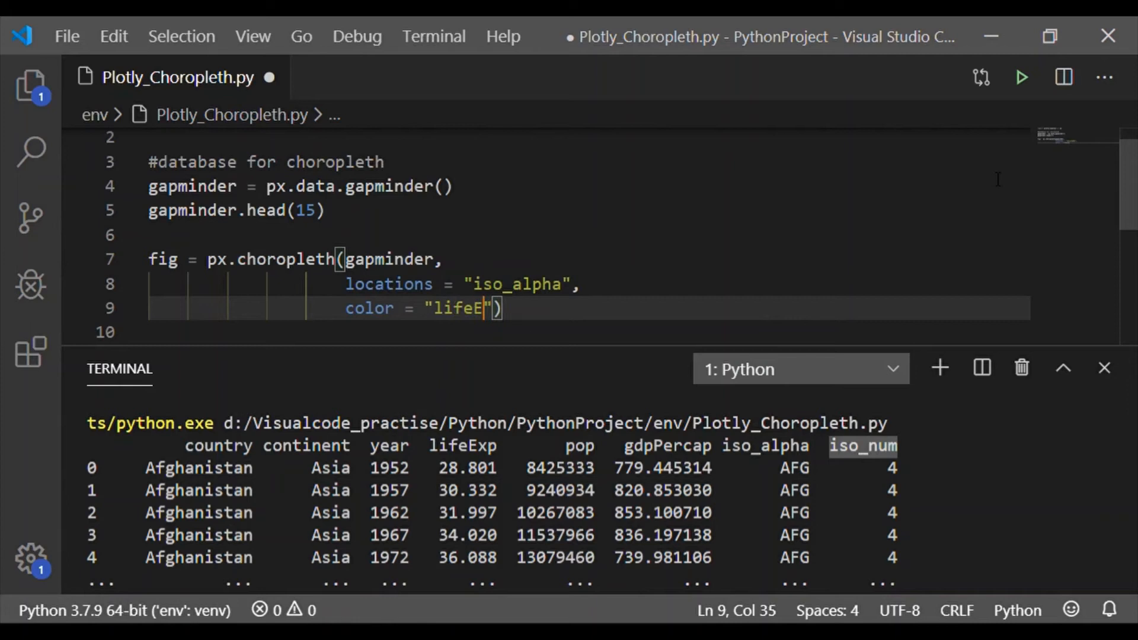
text(xp)
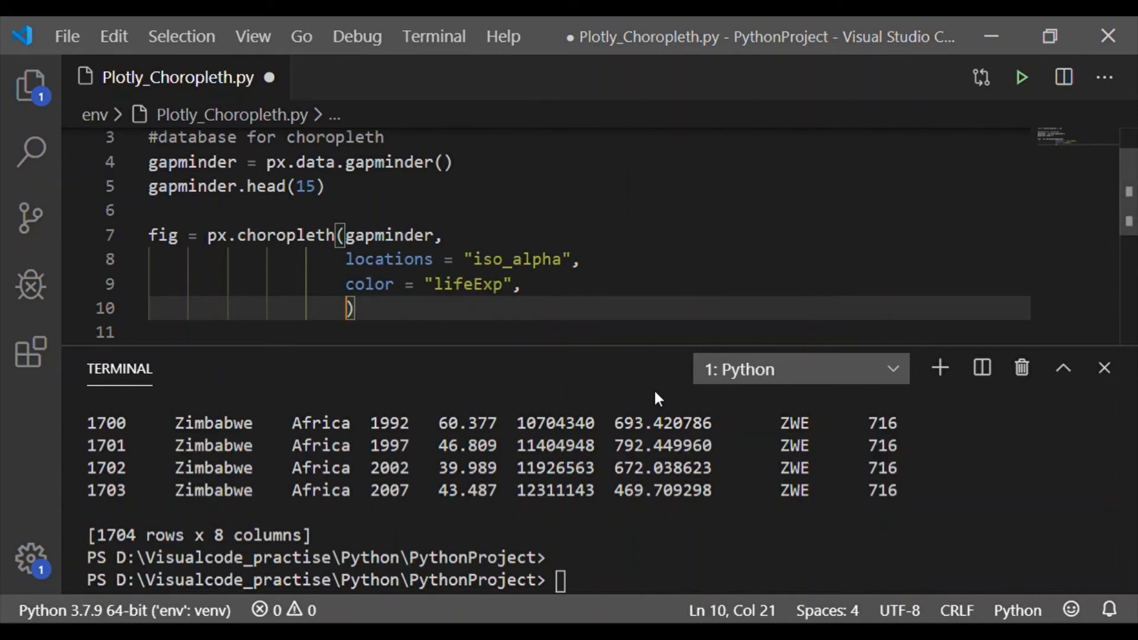
Add scope world and animation_frame = "year" arguments.
text(scope = "world",)
text(anima)
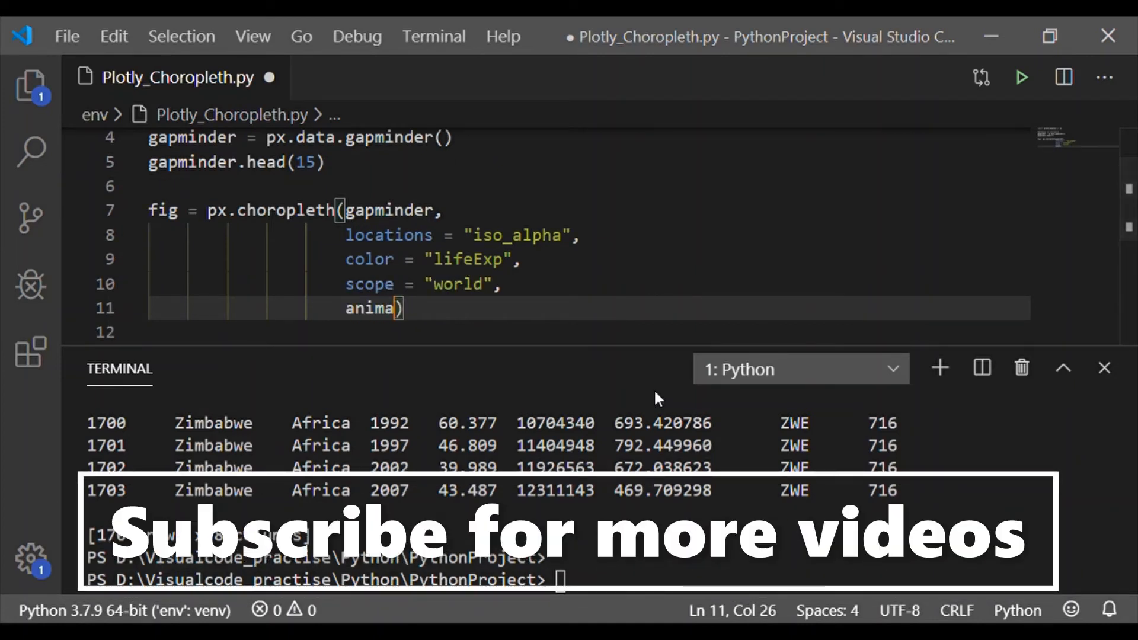
text(tion_fra)
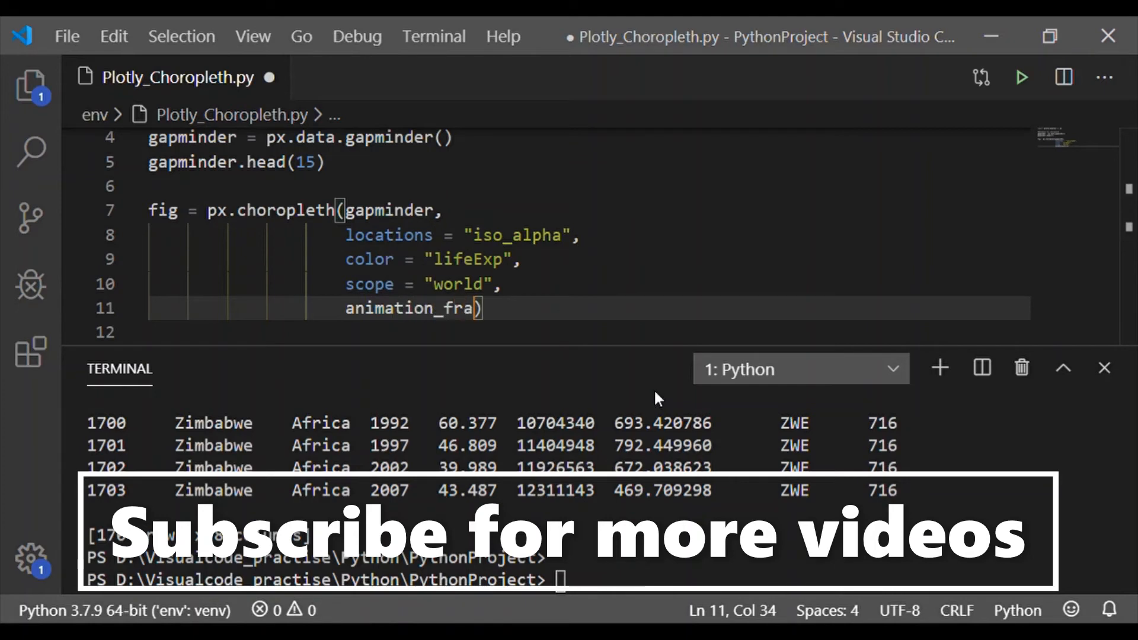
text(me = "year")
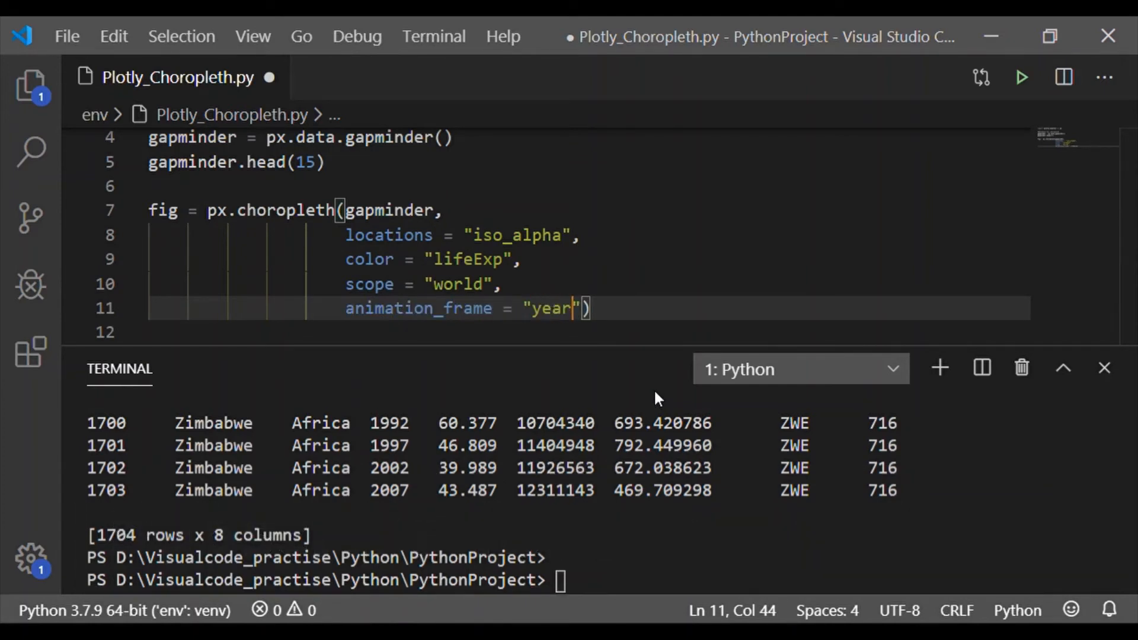
mouse_move(729, 374)
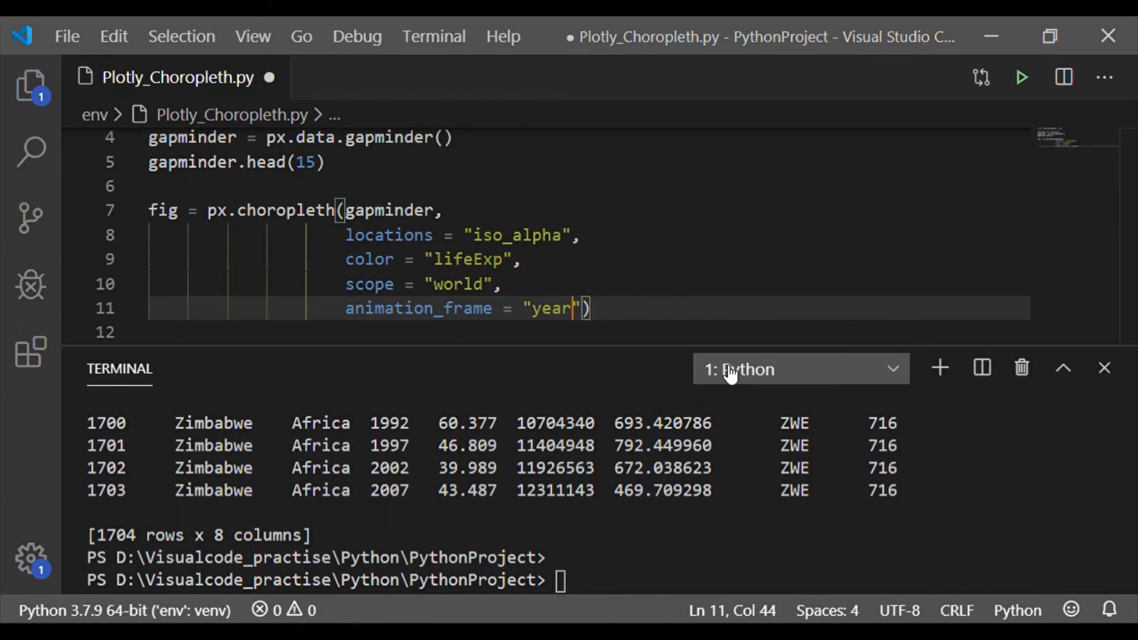
Add fig.show() below the choropleth call and run the script.
click(1020, 78)
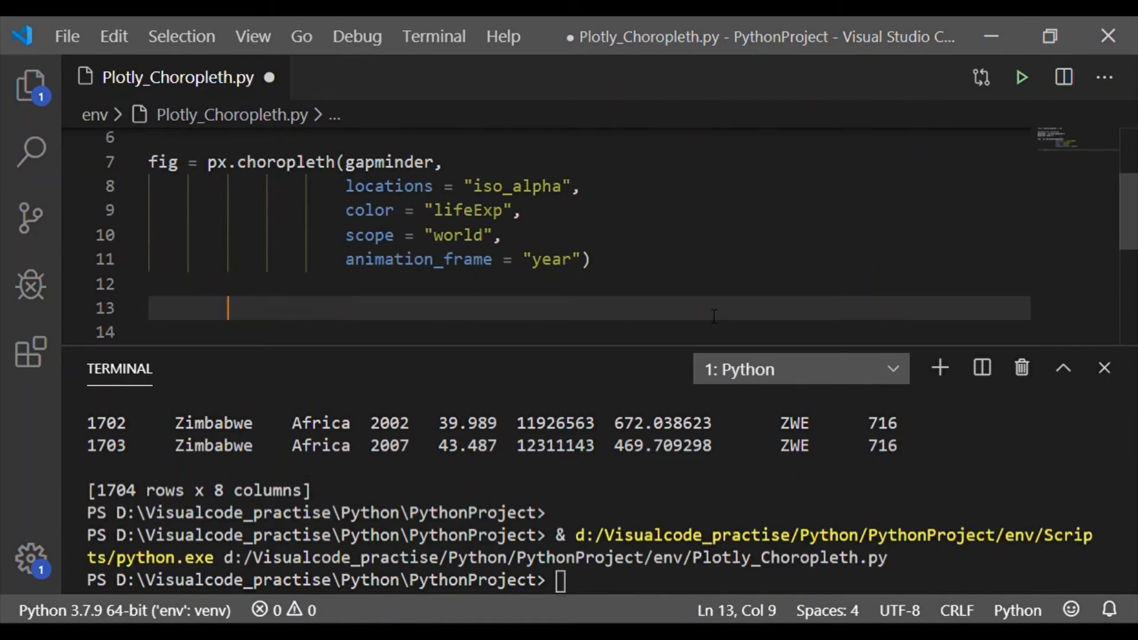
text(fig)
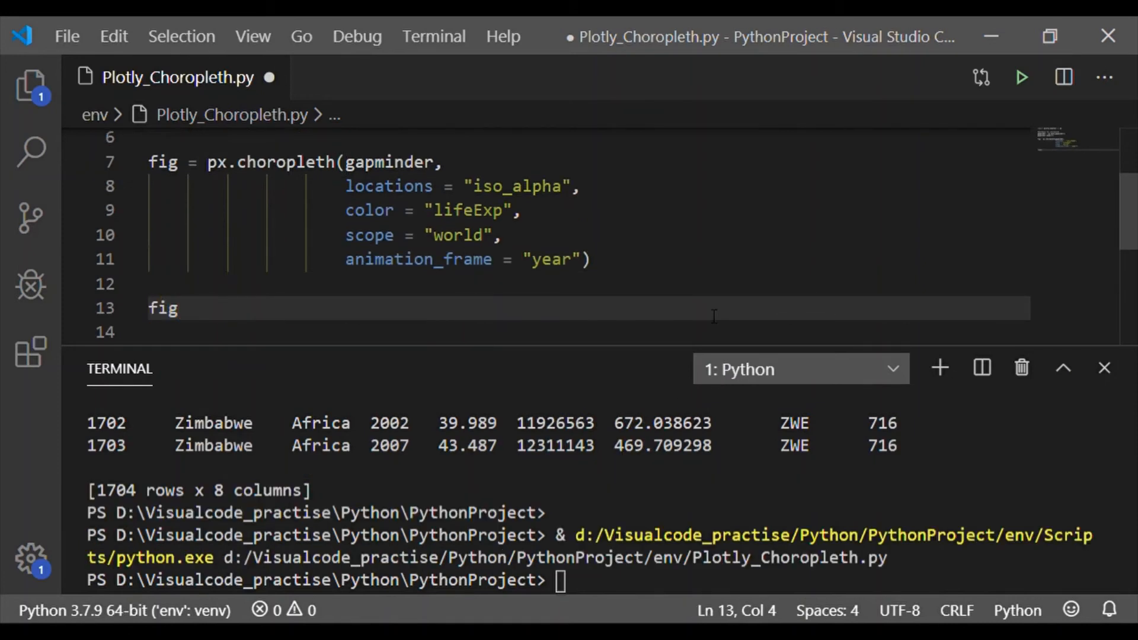
text(.show())
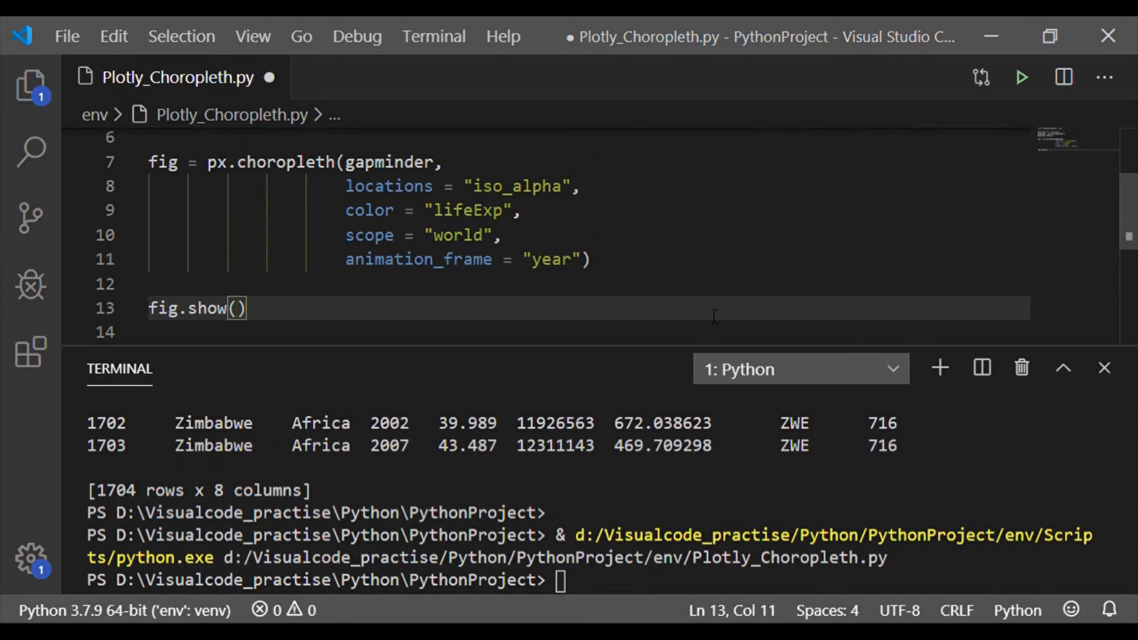
click(1022, 79)
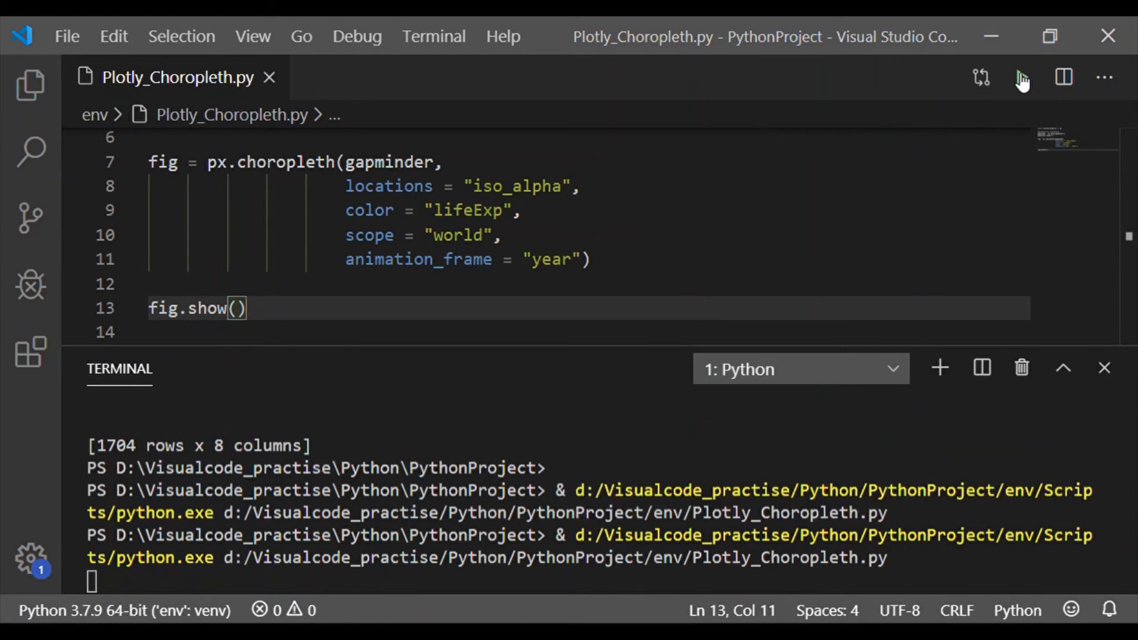
mouse_move(1009, 353)
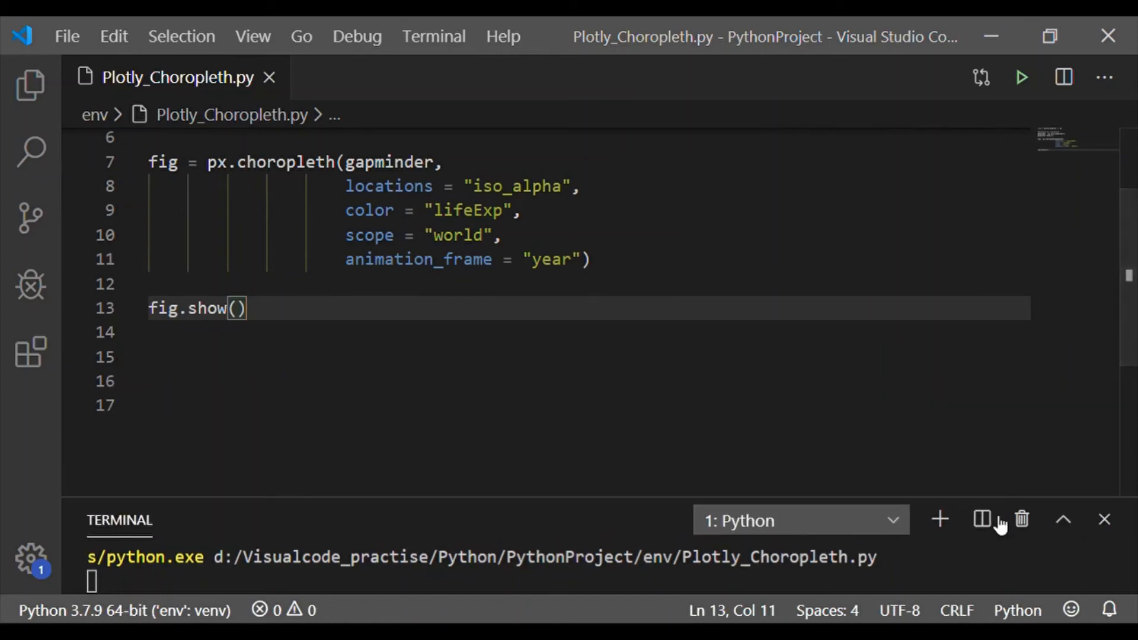
Play the world life-expectancy map animation from 1952 through 2007.
click(1020, 77)
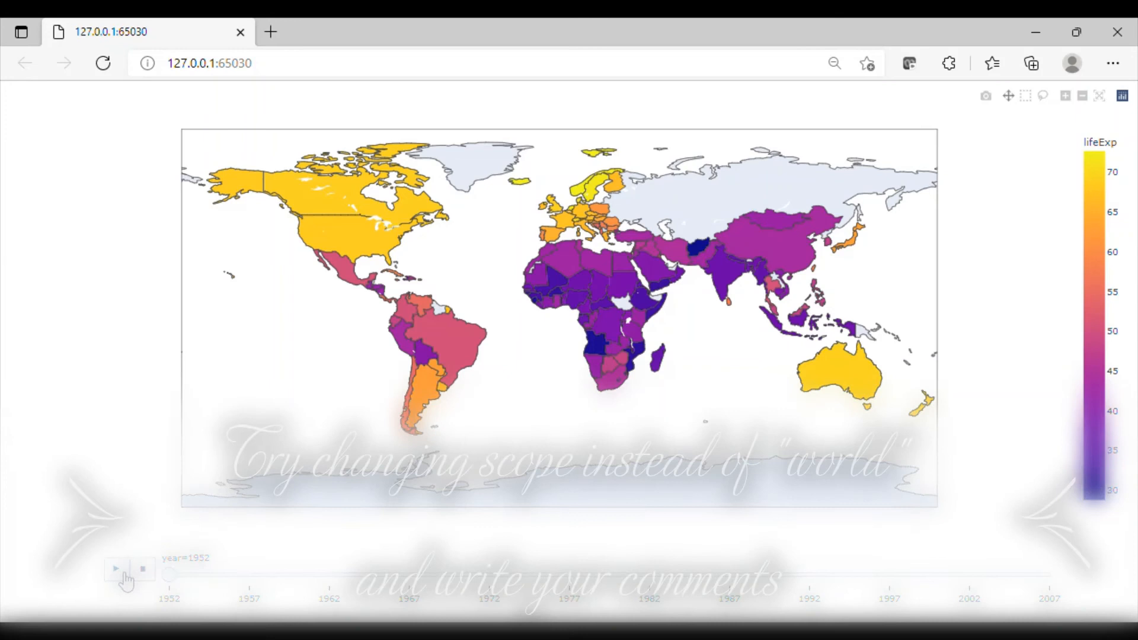
click(115, 570)
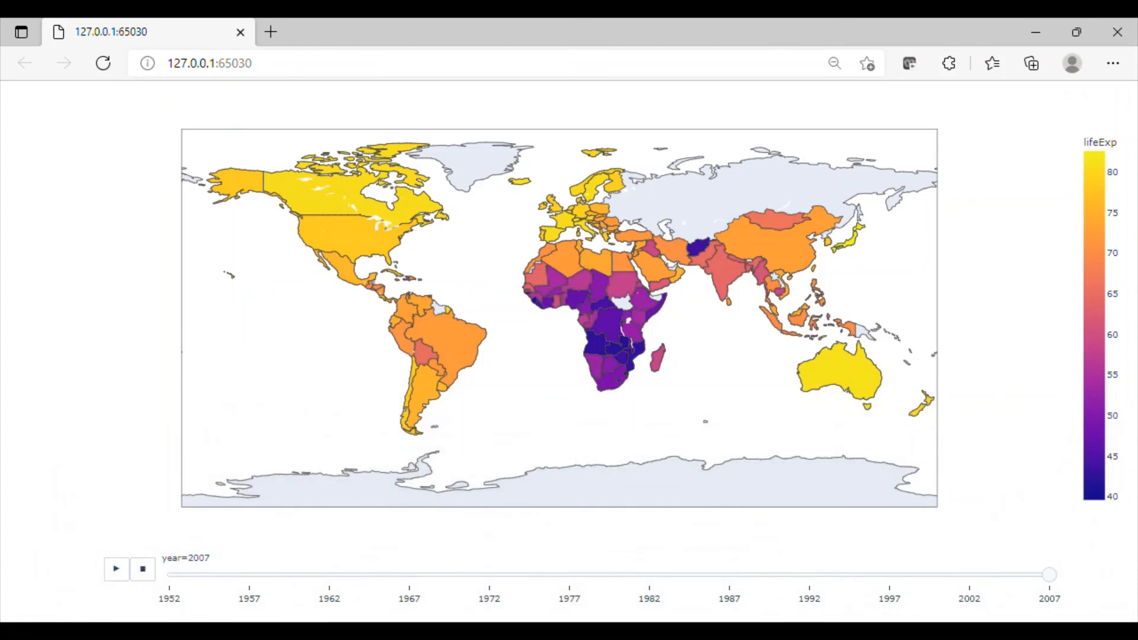
mouse_move(1085, 160)
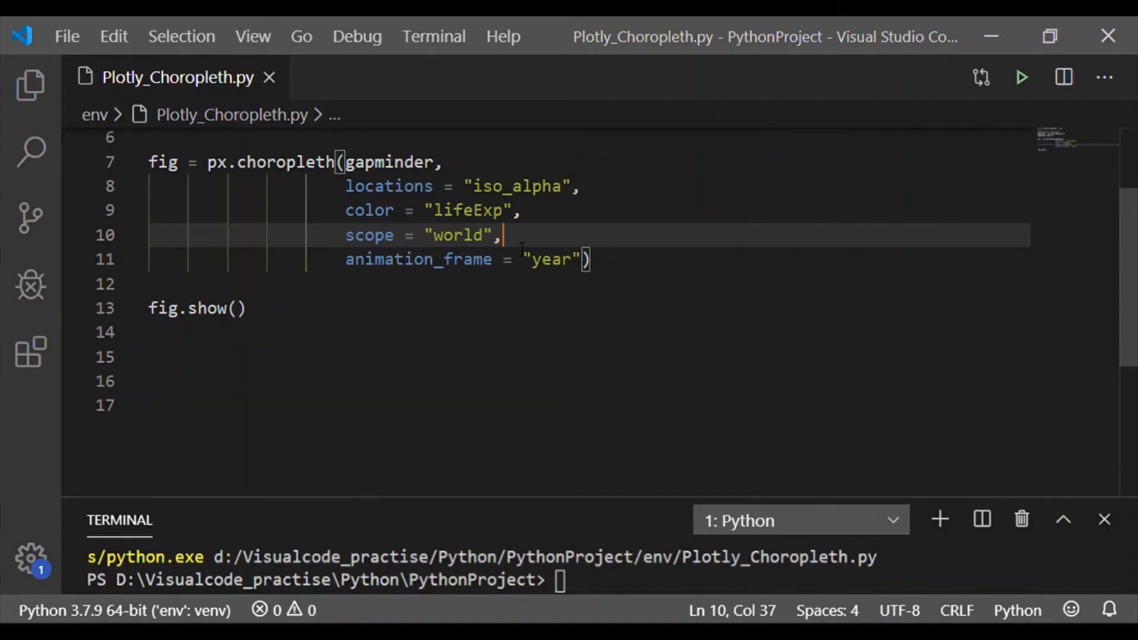
Add hover_name = "country", before the animation_frame argument.
text(hover)
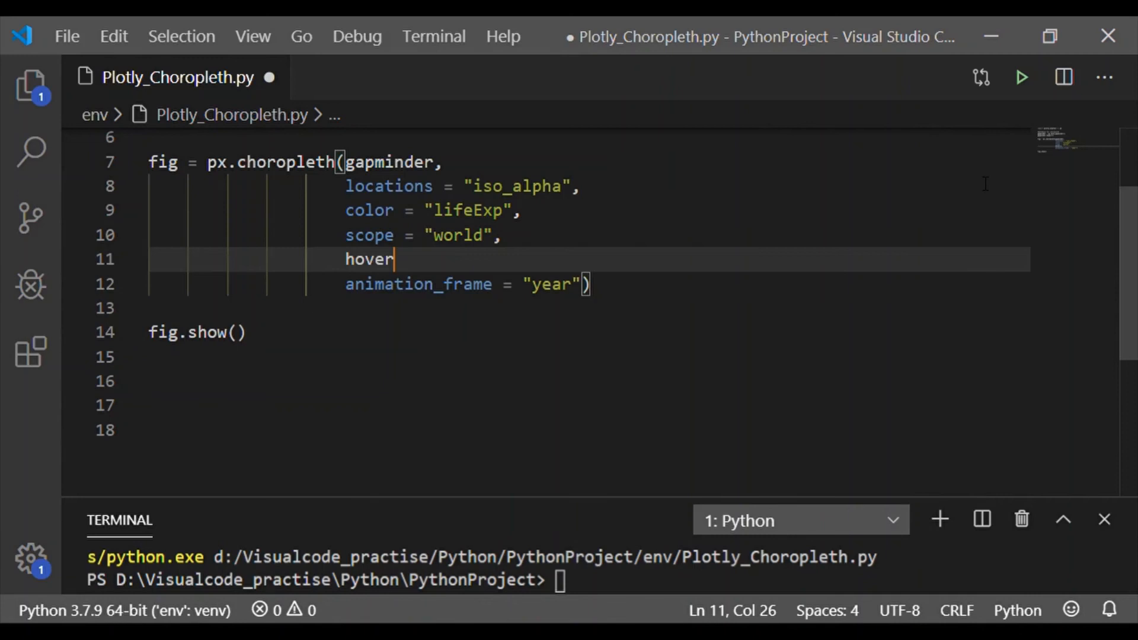
text(_name =)
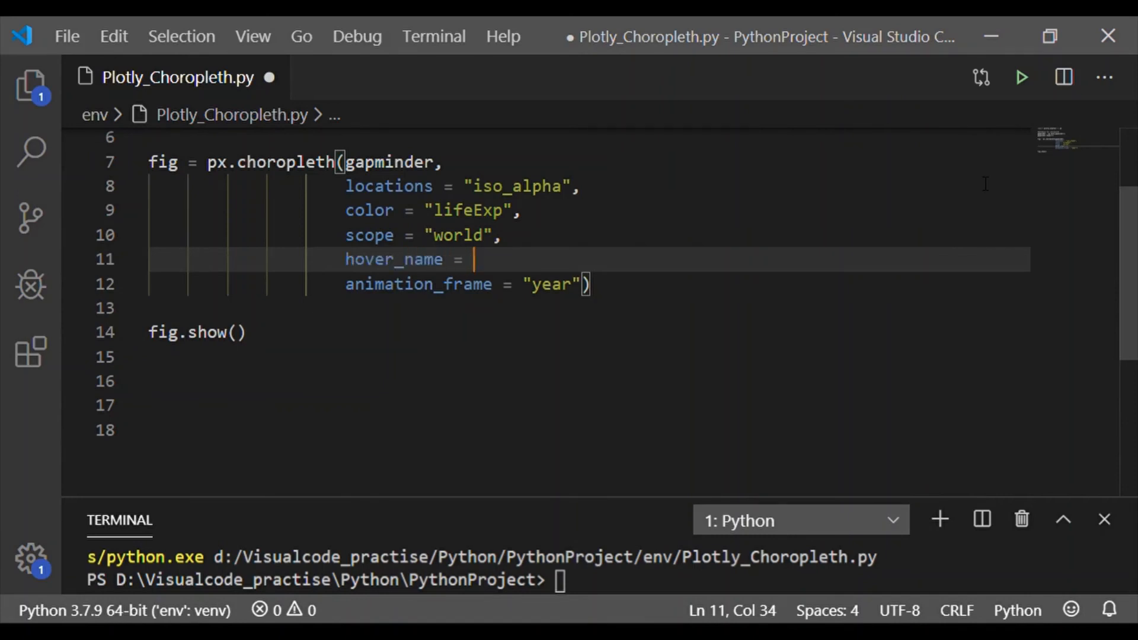
text("c")
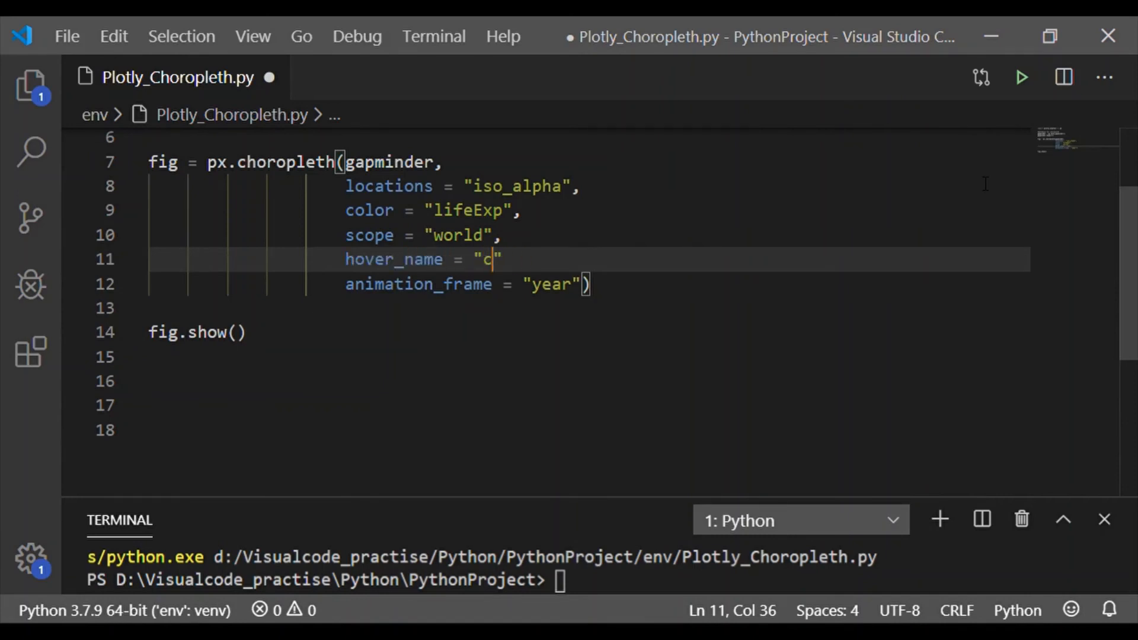
text(ountry)
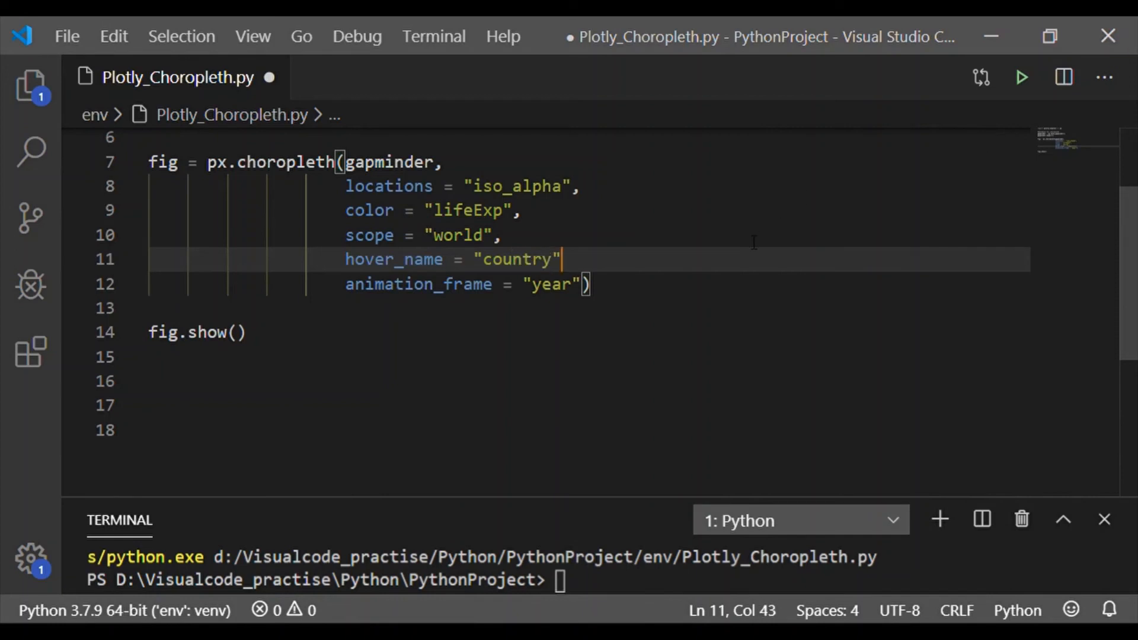
text(,)
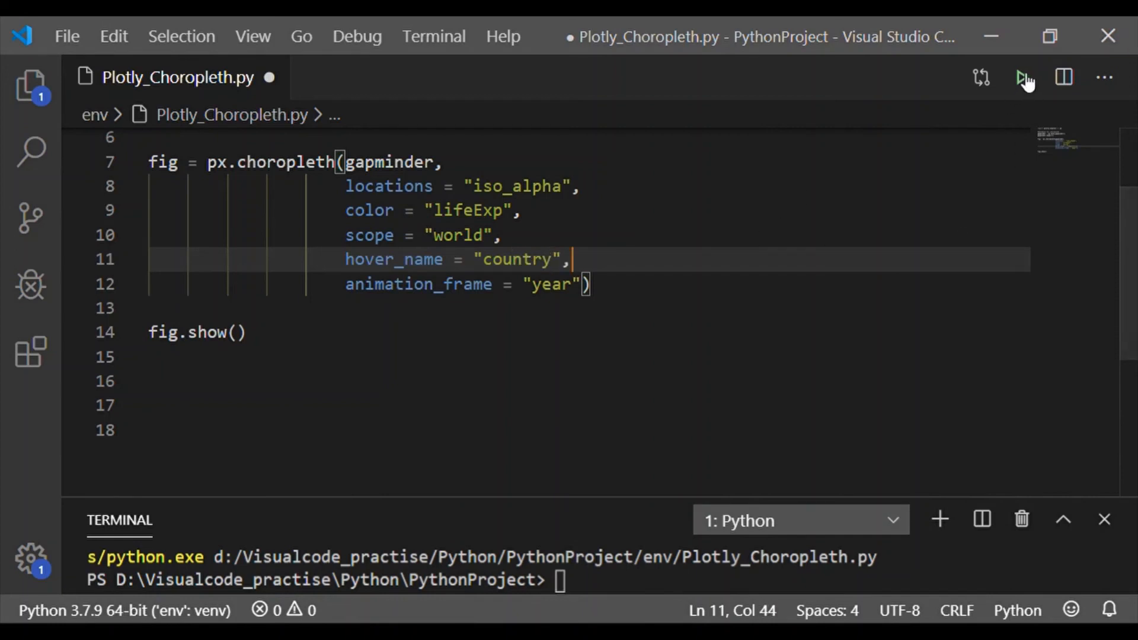
Rerun the script and play the map to 2007, with hover showing country names like United States.
click(1024, 78)
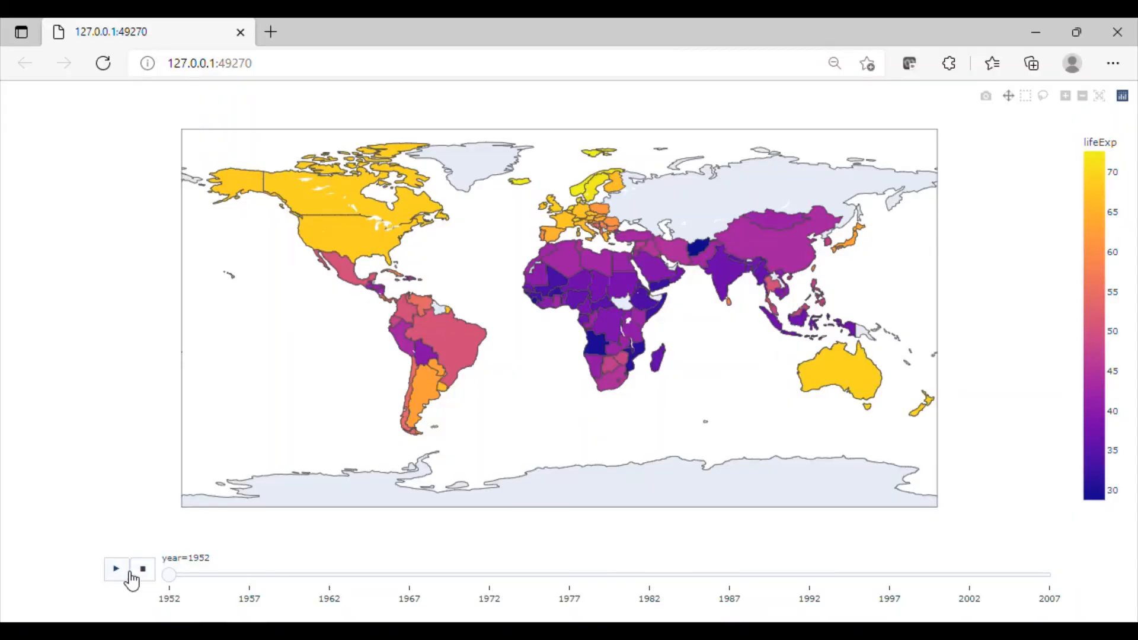
click(115, 569)
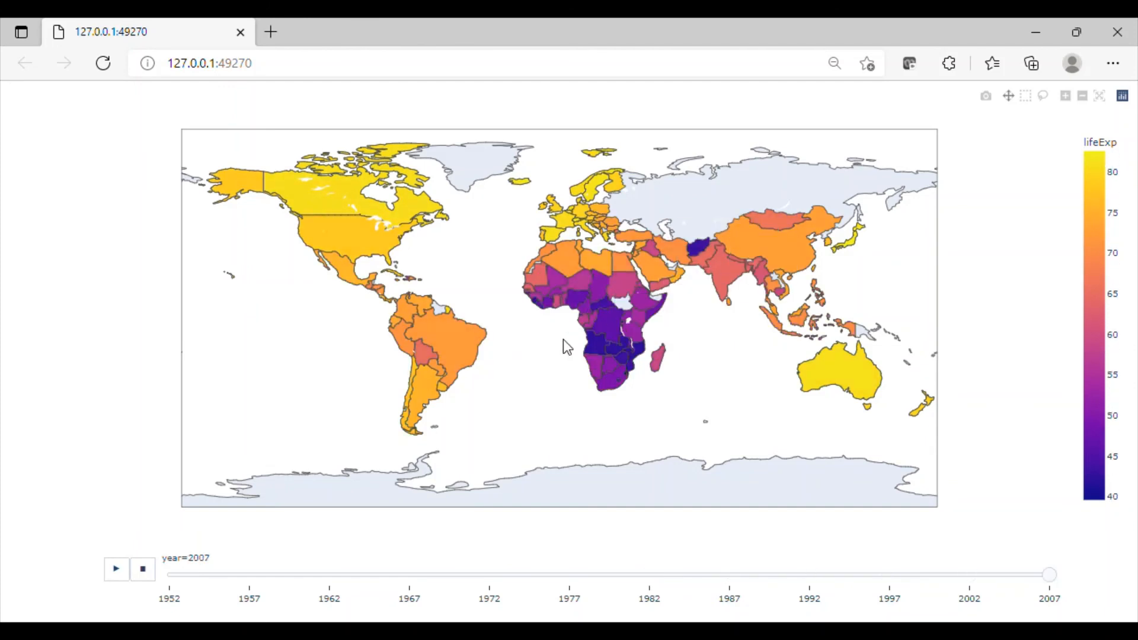
mouse_move(349, 246)
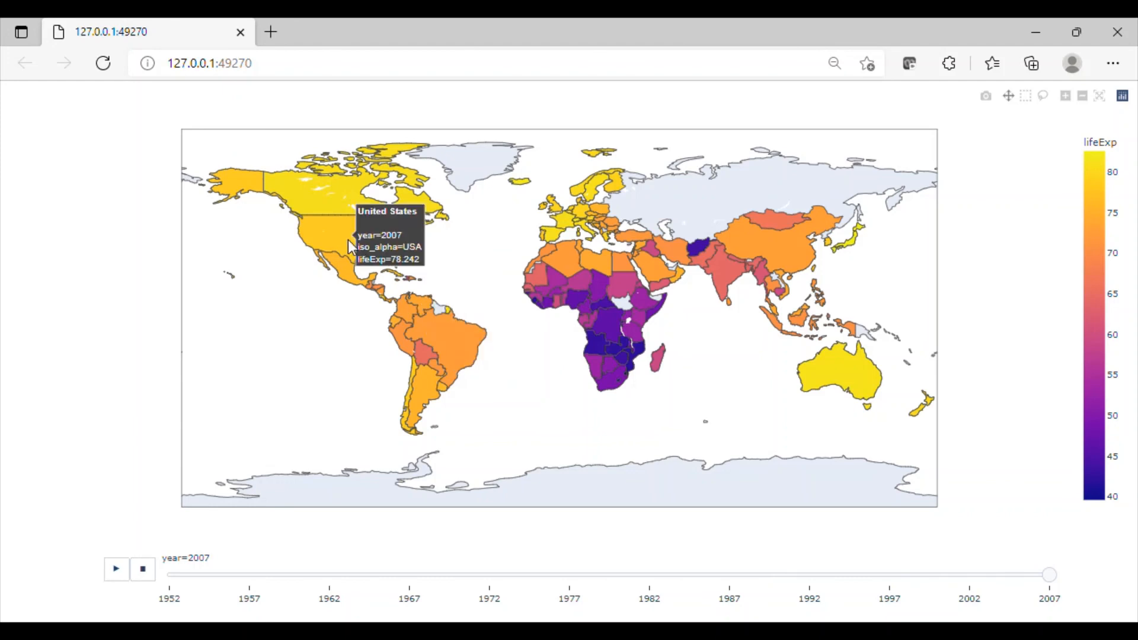
mouse_move(334, 237)
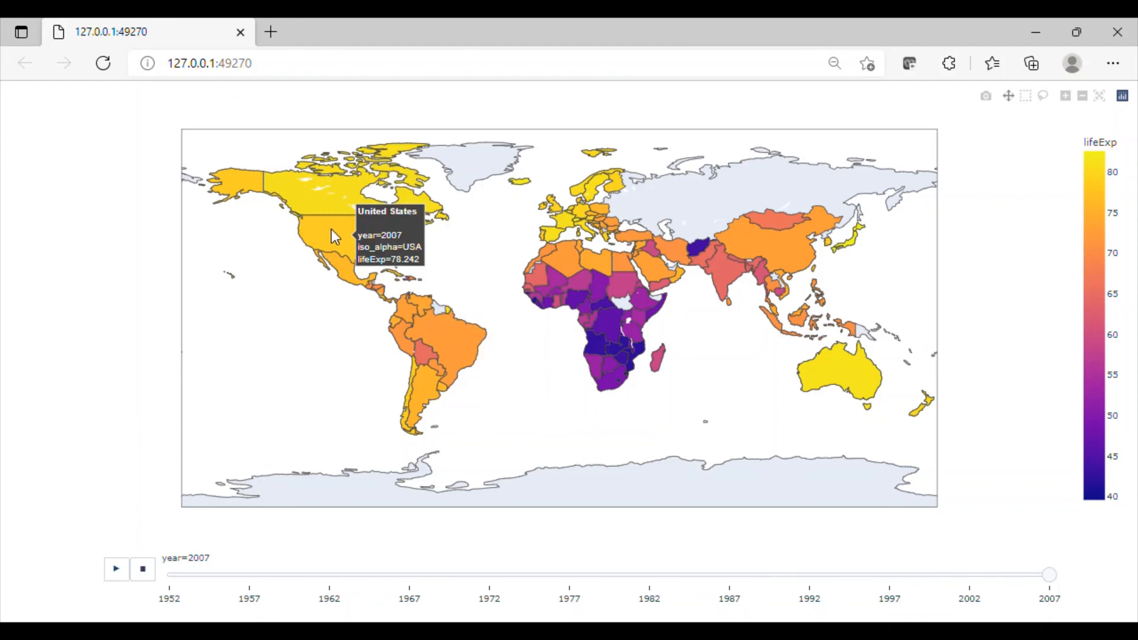
mouse_move(345, 238)
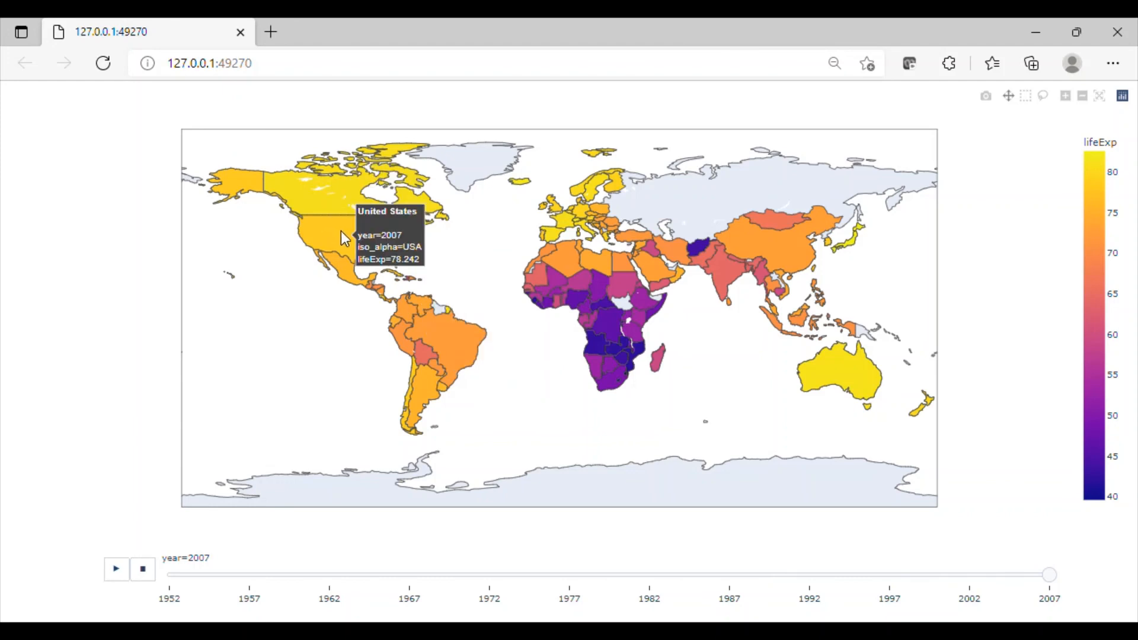
mouse_move(348, 232)
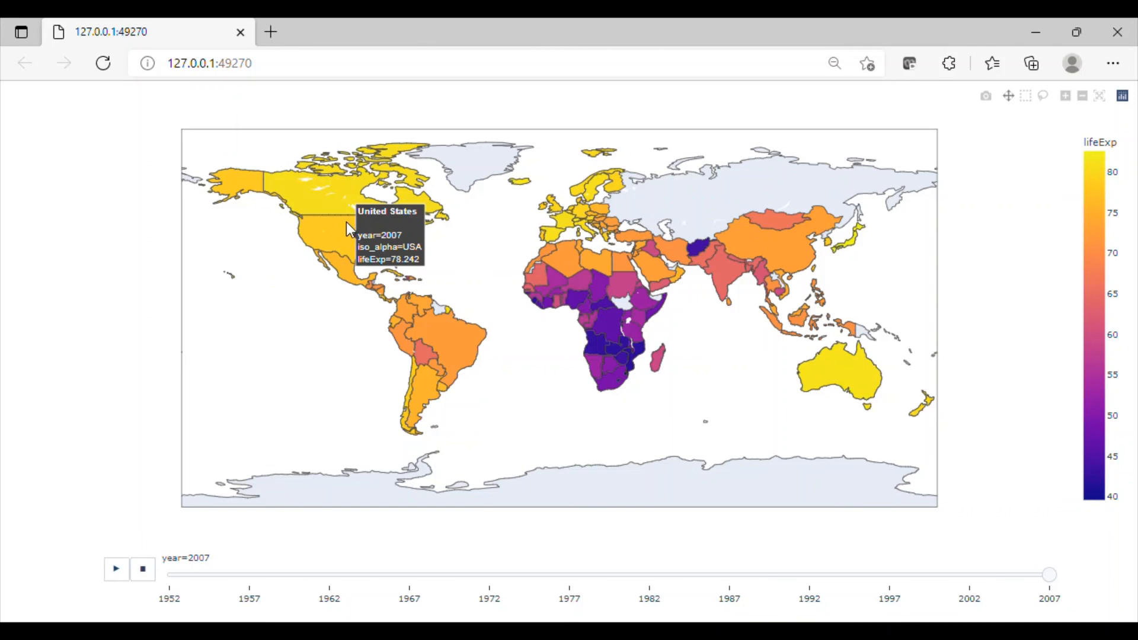
mouse_move(1043, 95)
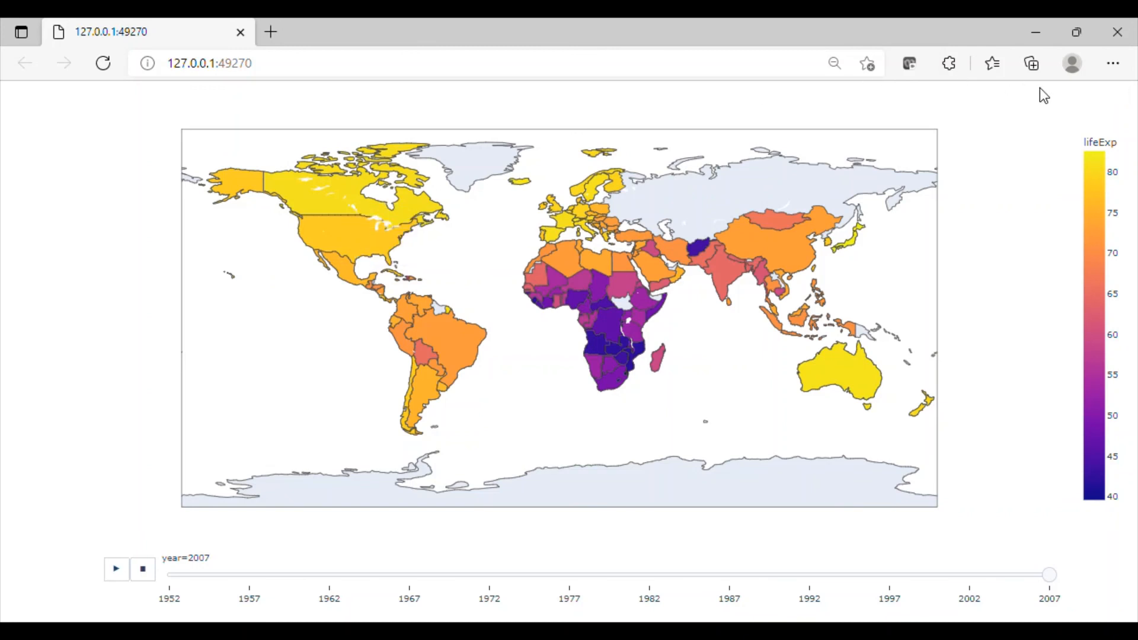